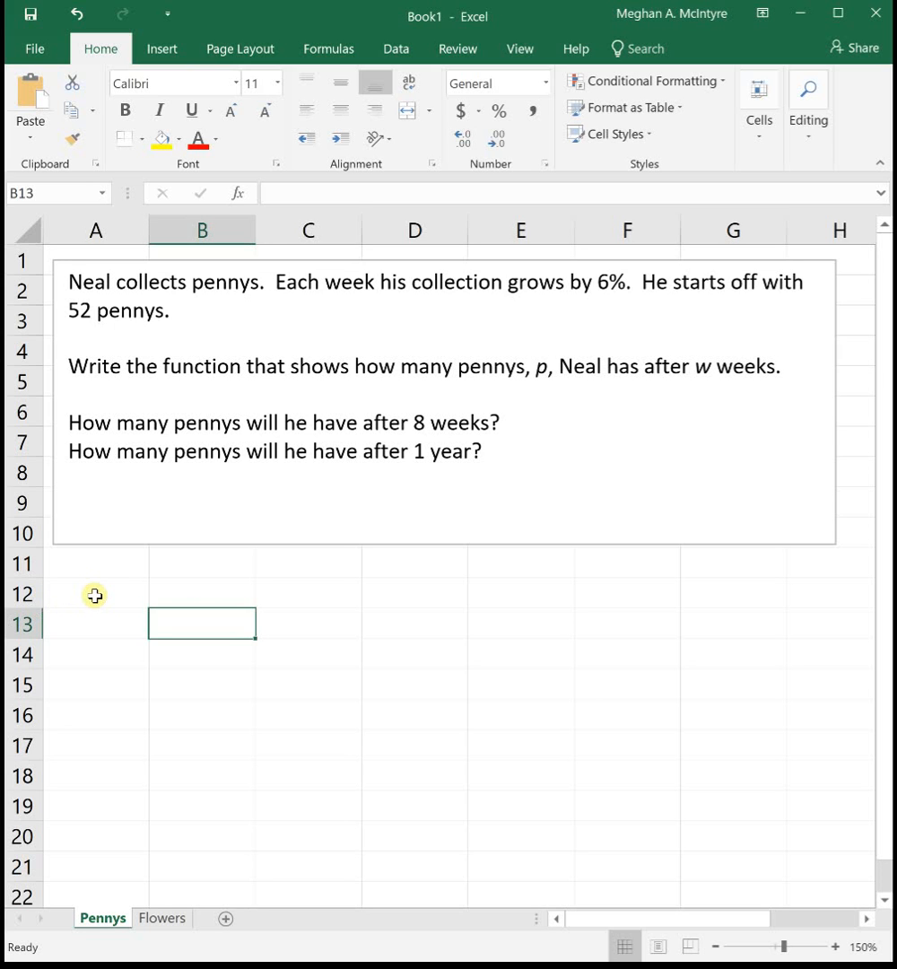
Enter the growth function p = 52*(1+0.06)^w as text in A12 below the pennies problem
left_click(95, 592)
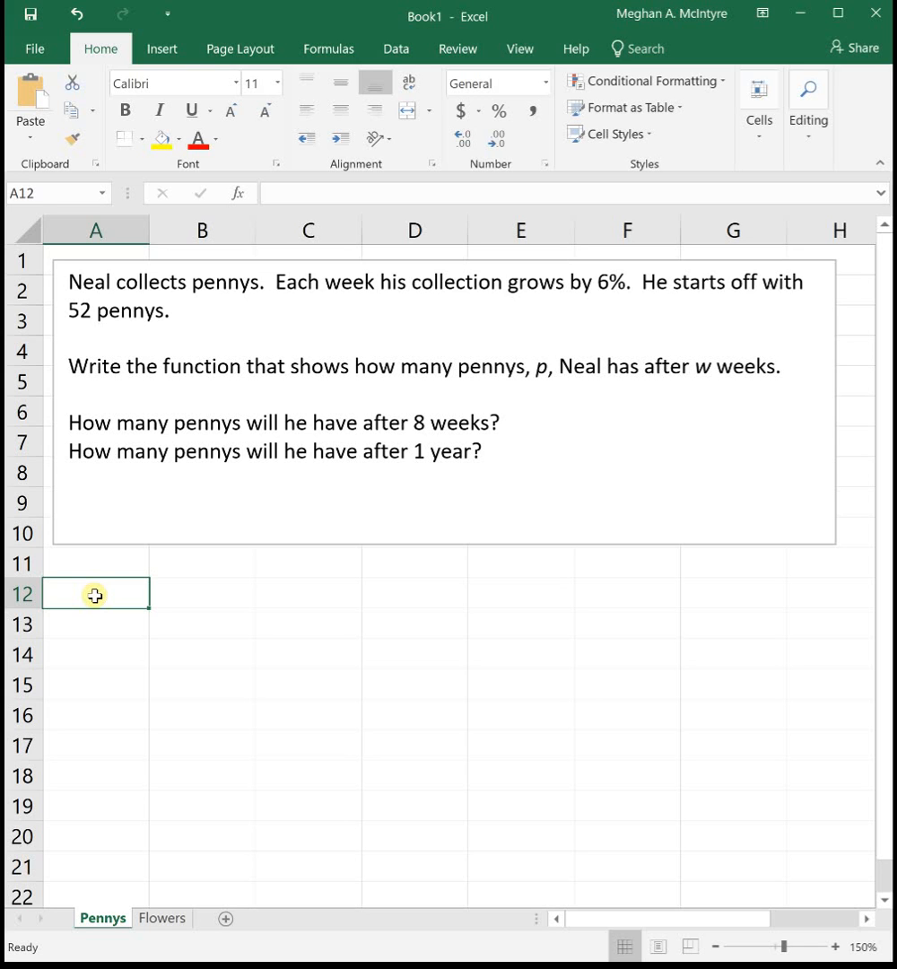
type("p")
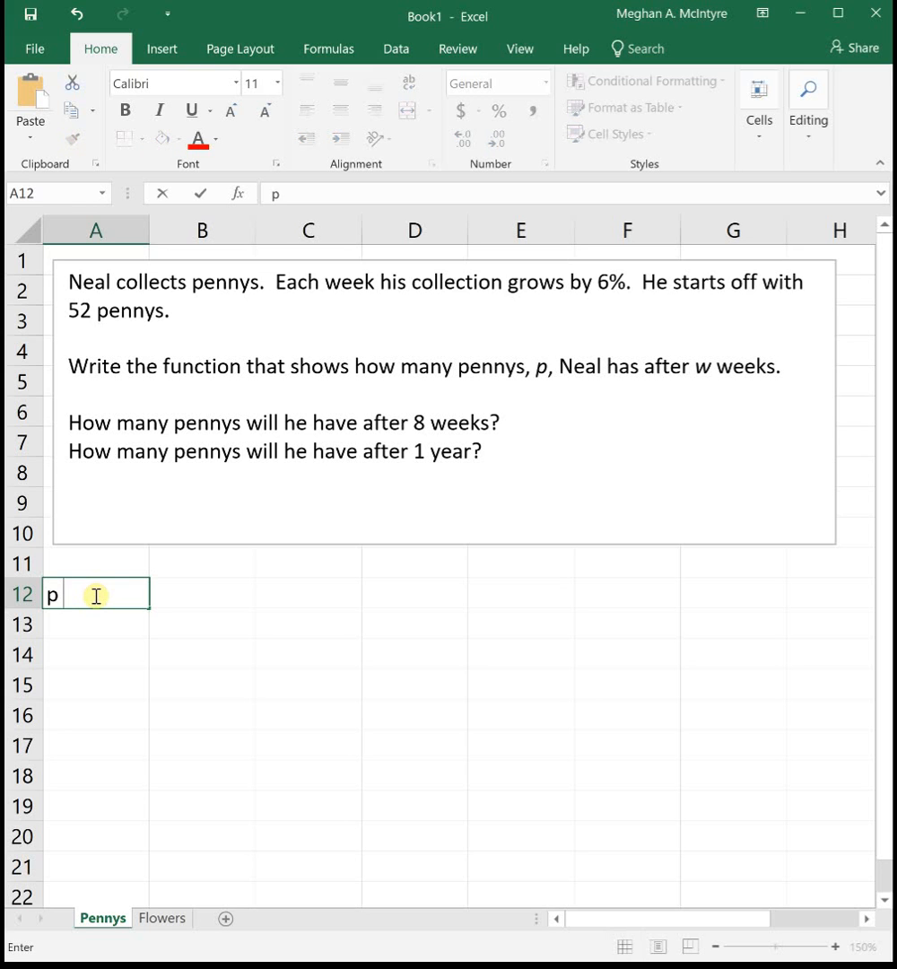
type("=")
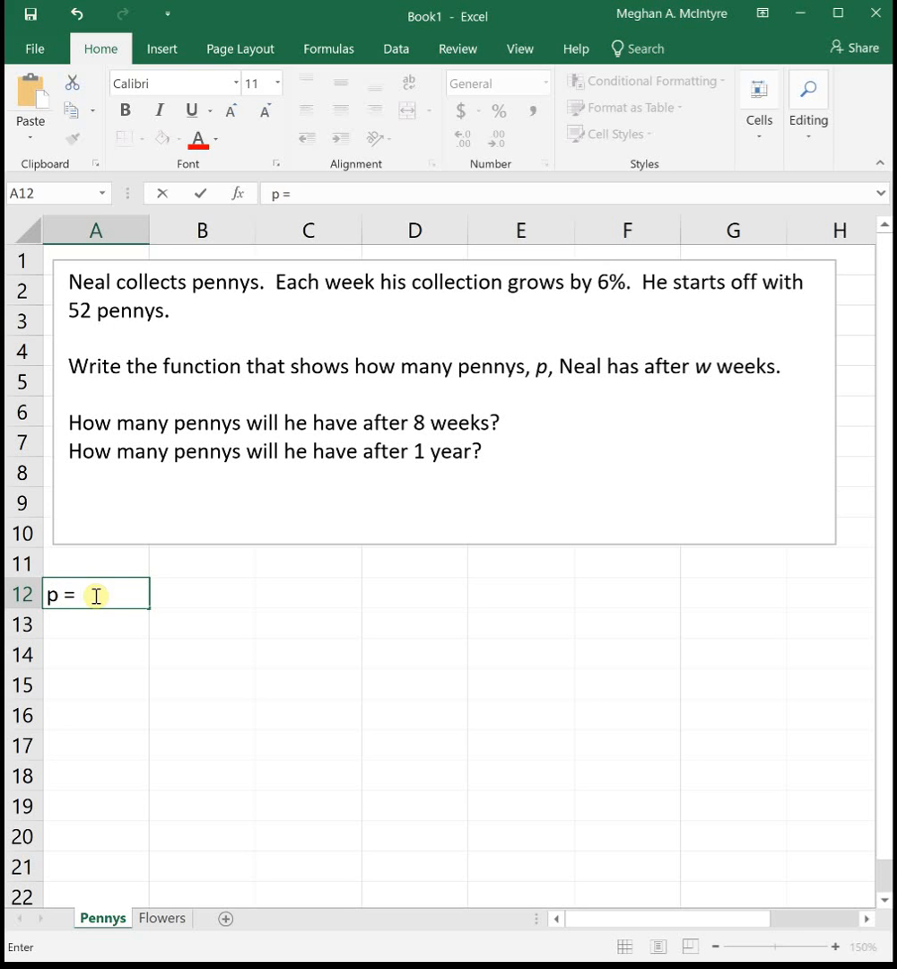
mouse_move(739, 761)
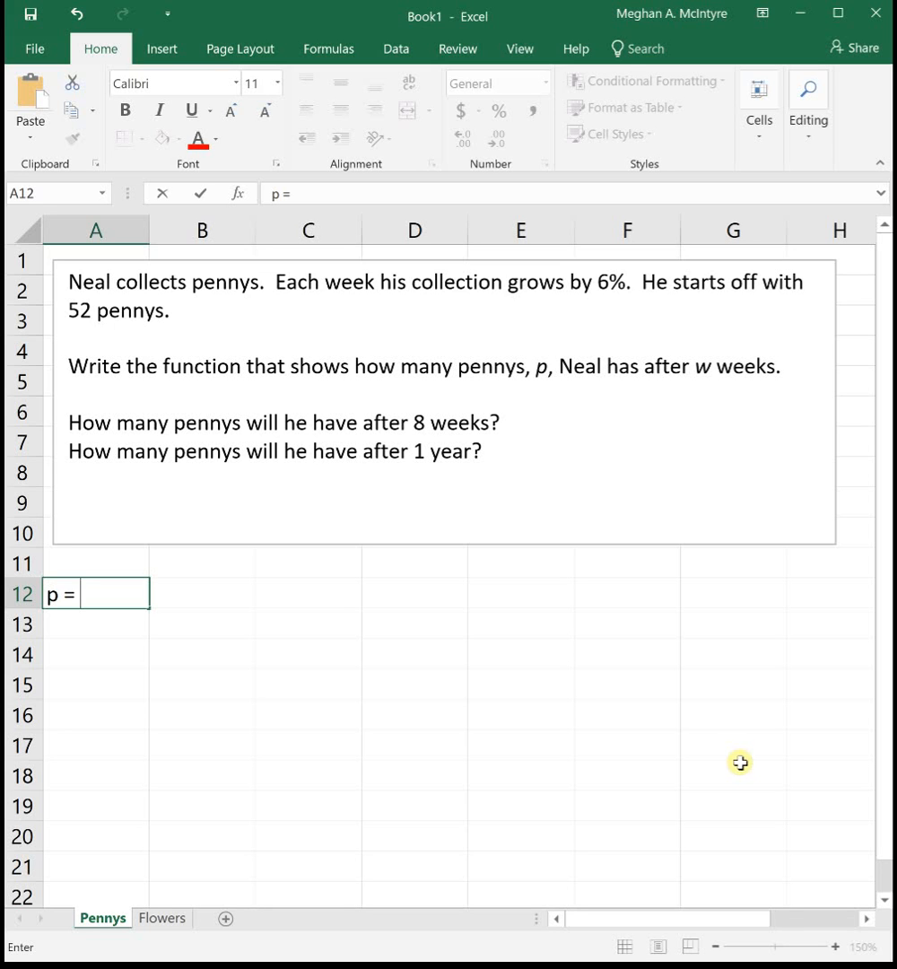
type("52")
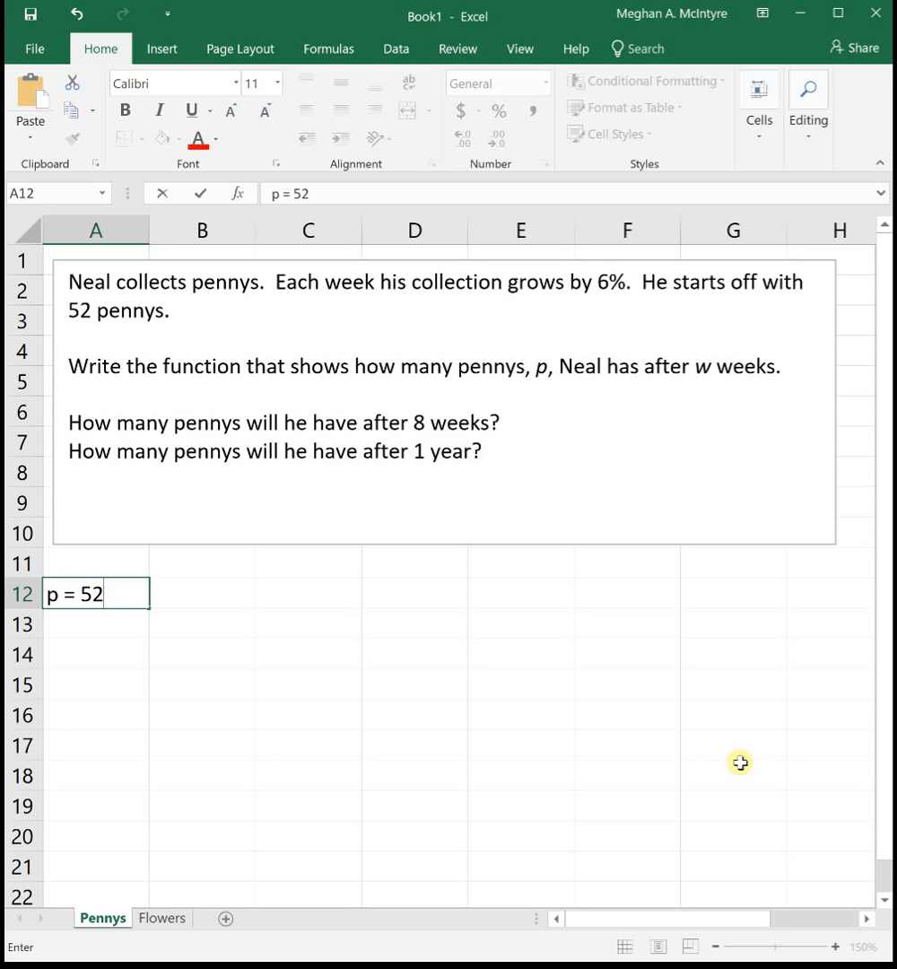
type("*(")
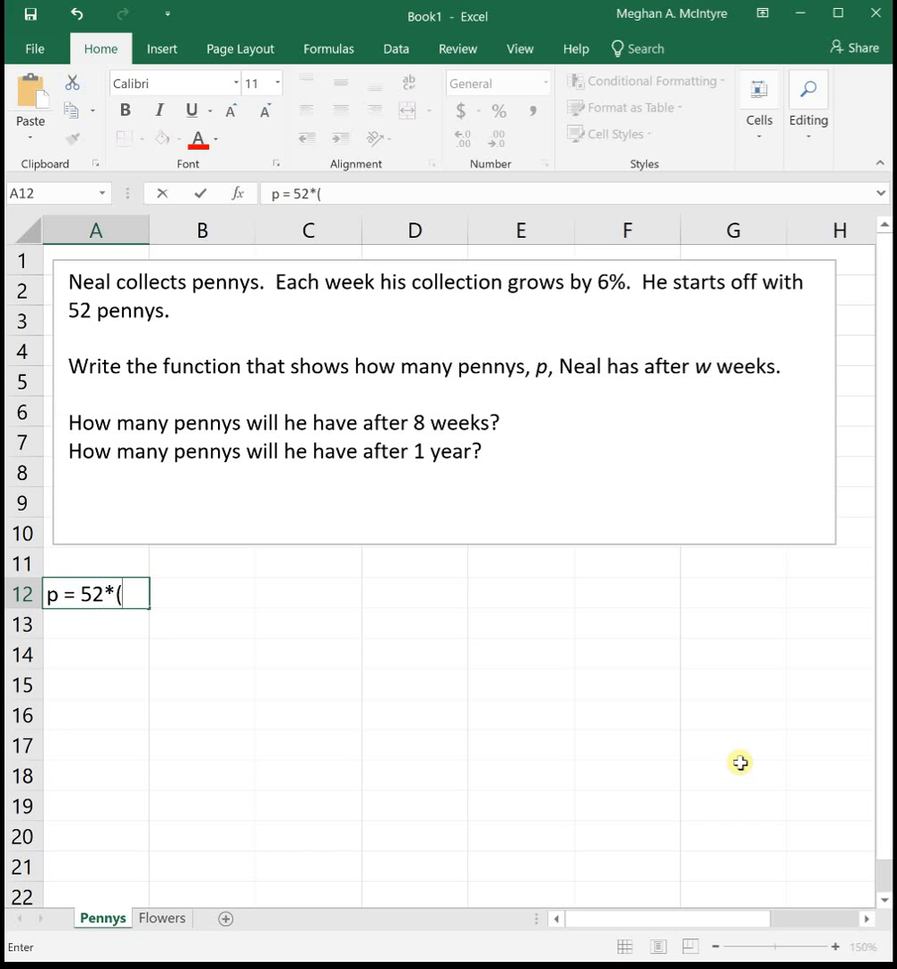
type("1")
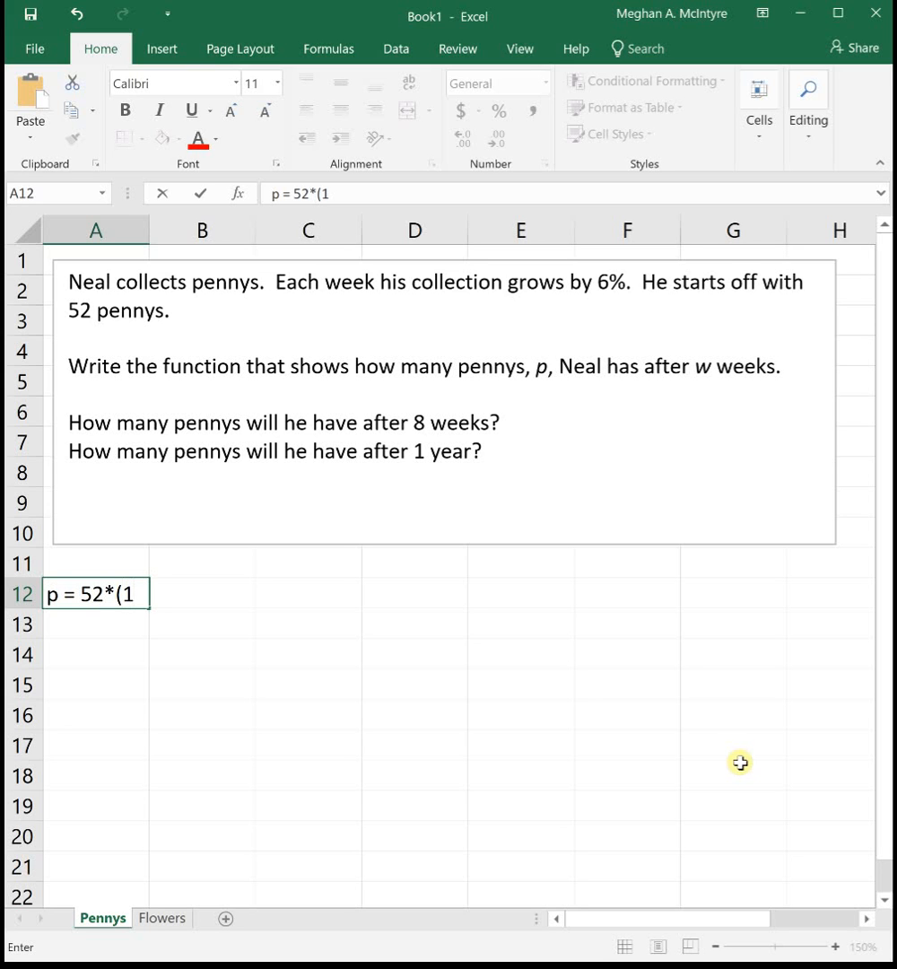
type("+0.0")
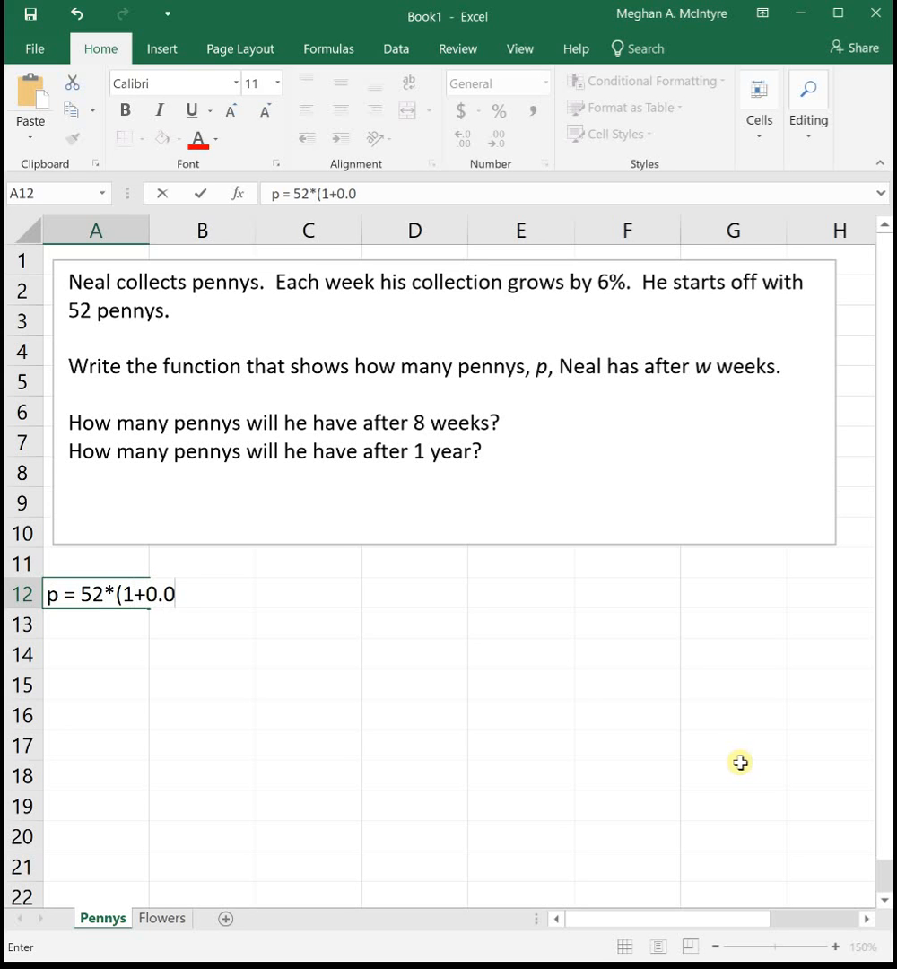
type("6)")
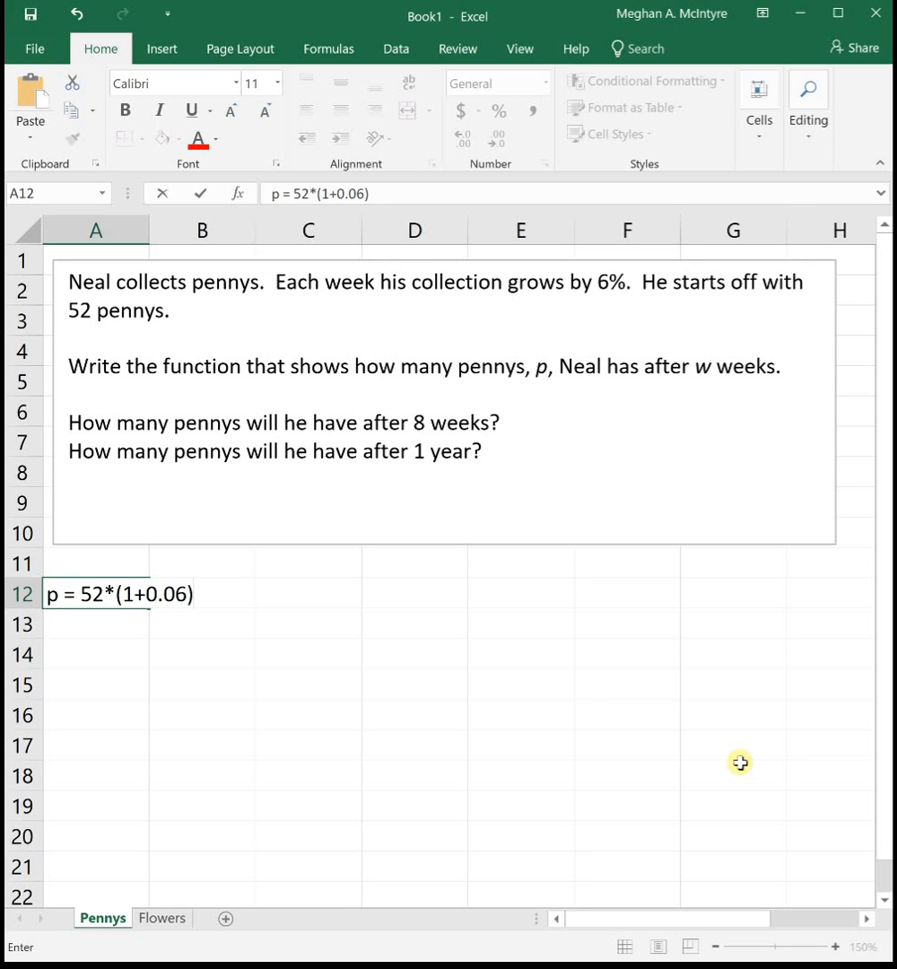
type("^")
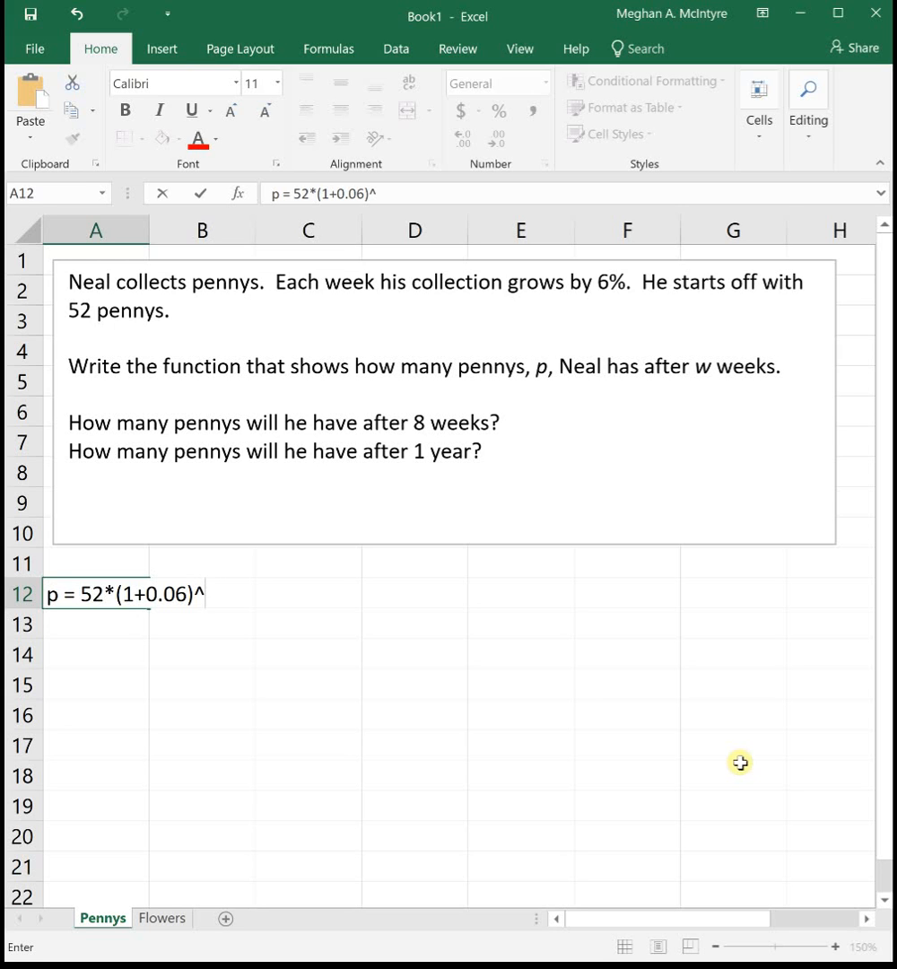
type("w")
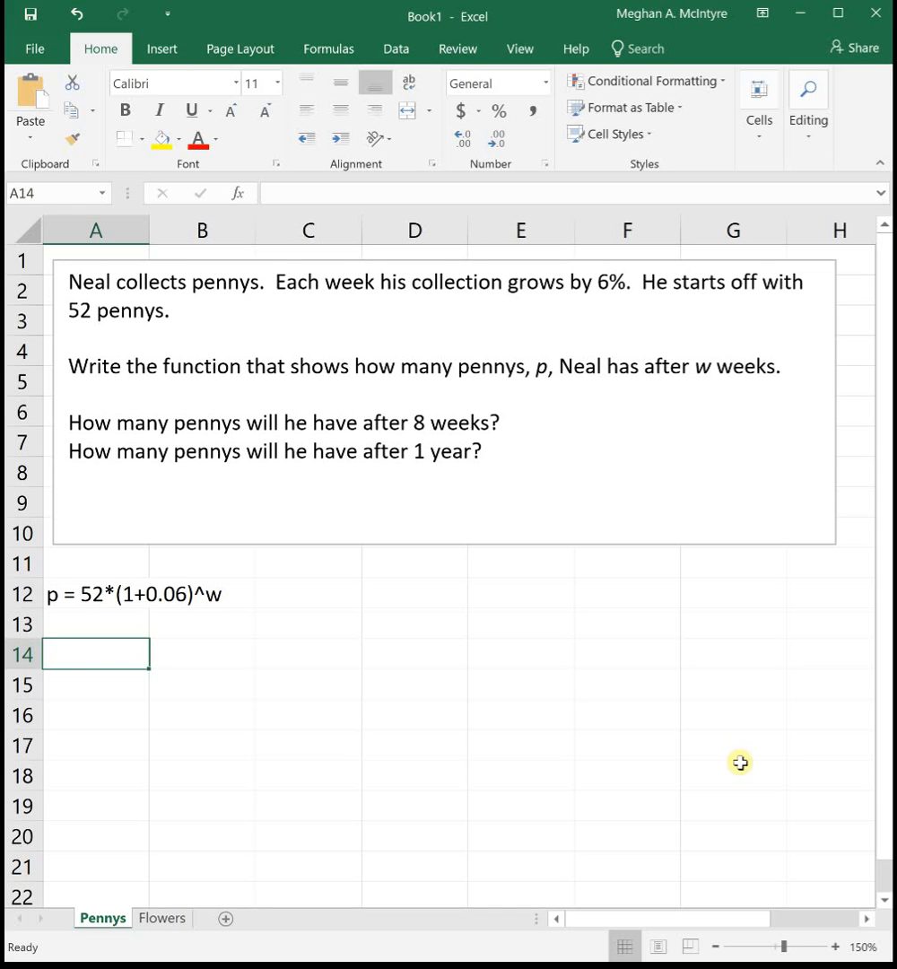
Enter the week counts 8 in A14 and 52 in A15
type("8")
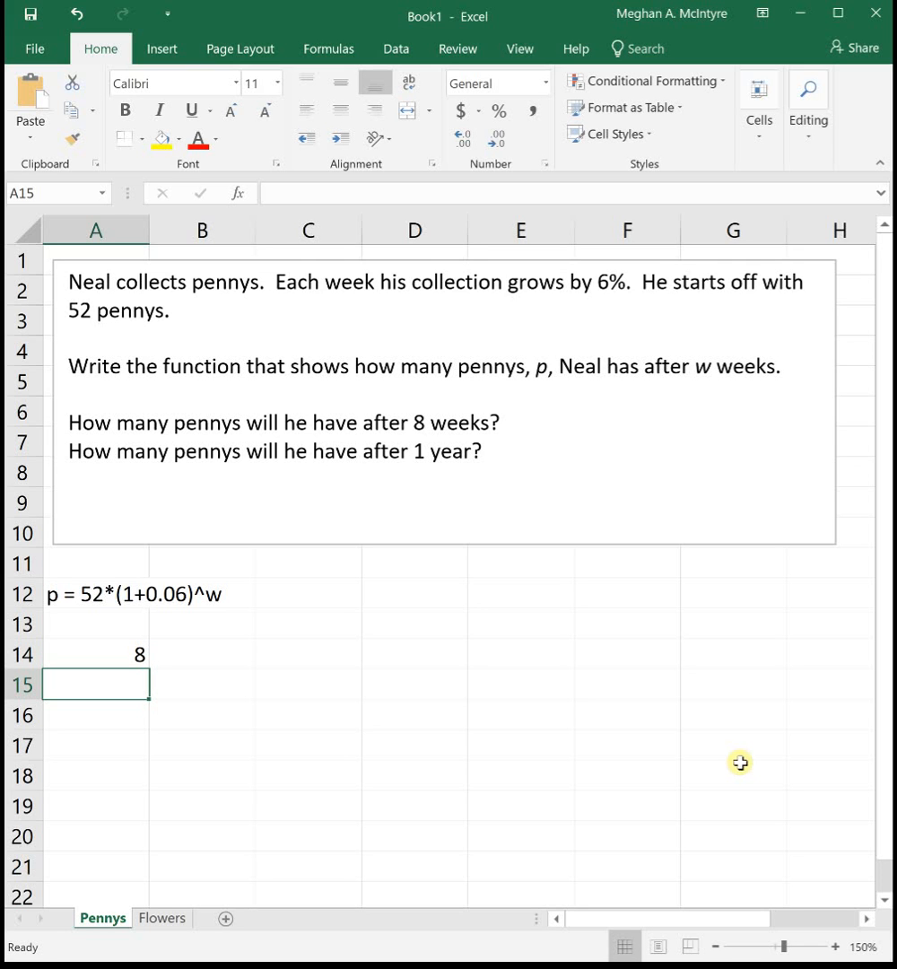
type("52")
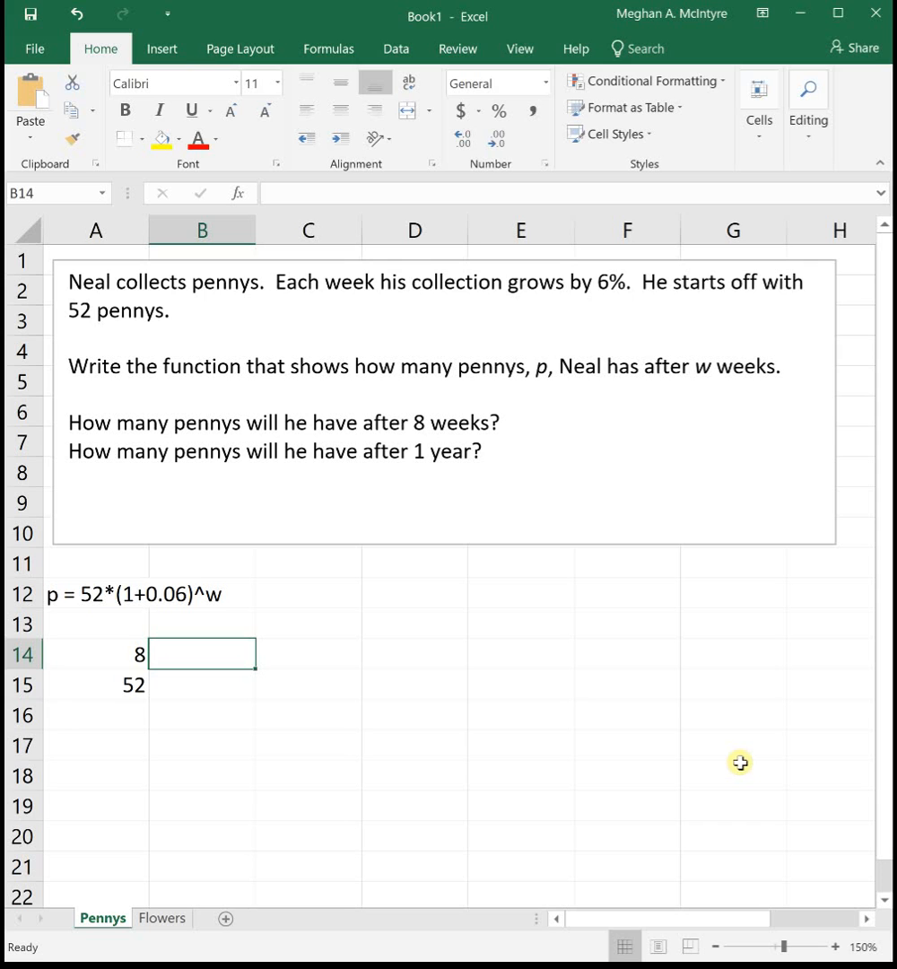
Compute 8-week pennies in B14 with =52*(1+0.06)^A14, giving 82.8801
type("=")
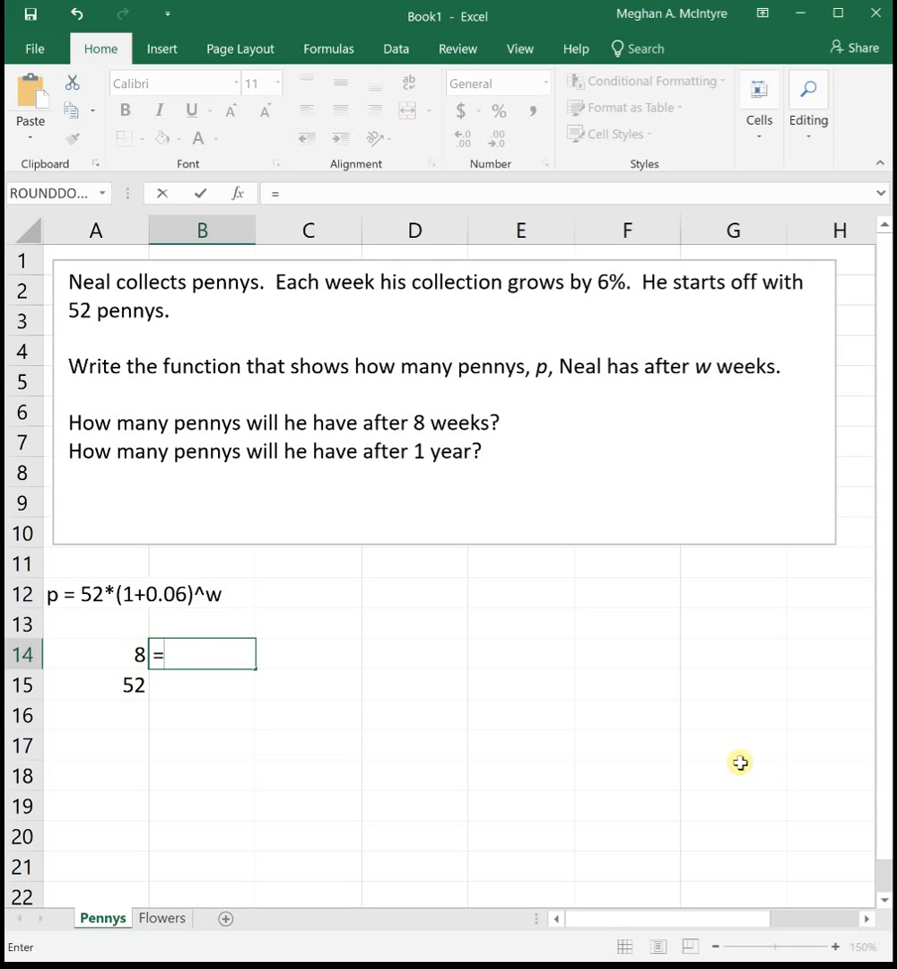
type("52*")
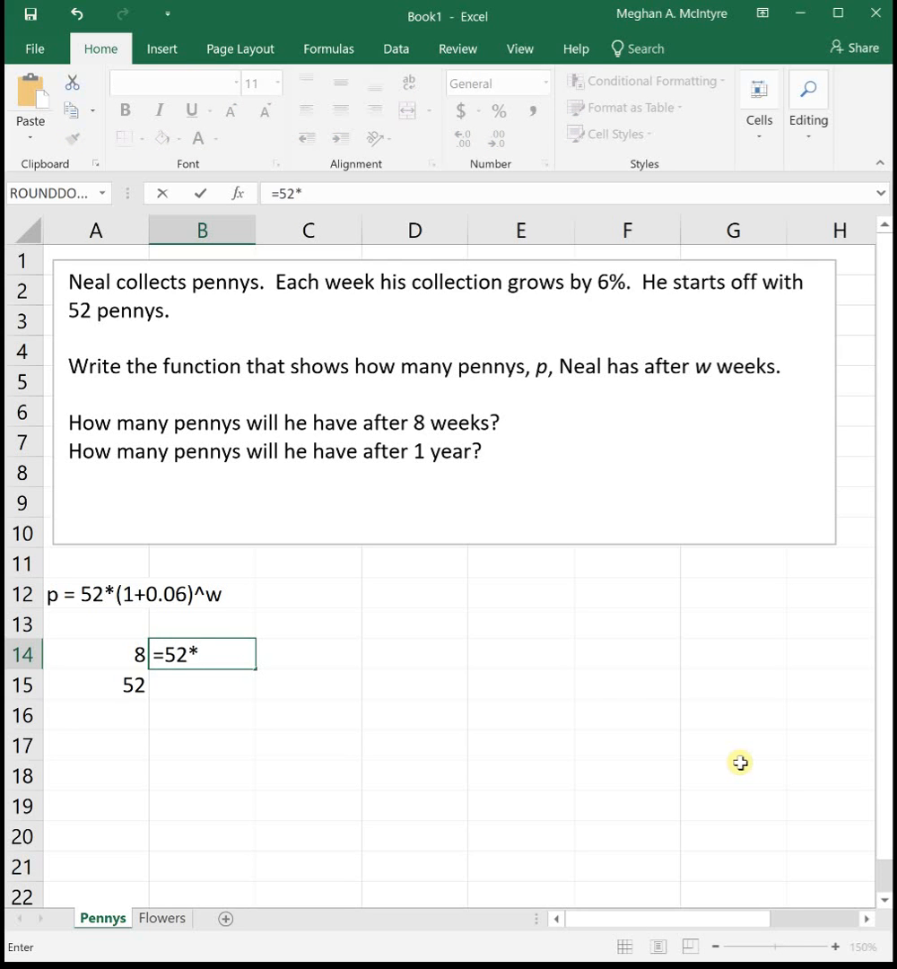
type("(1+")
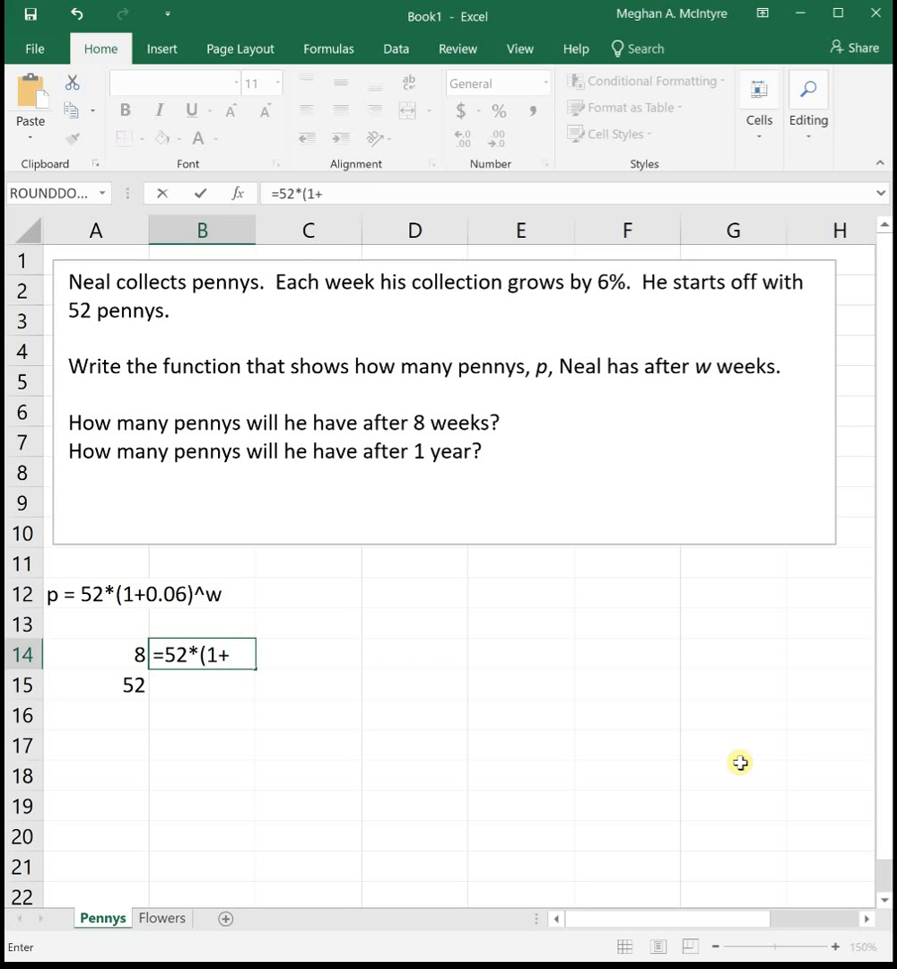
type("0.06)")
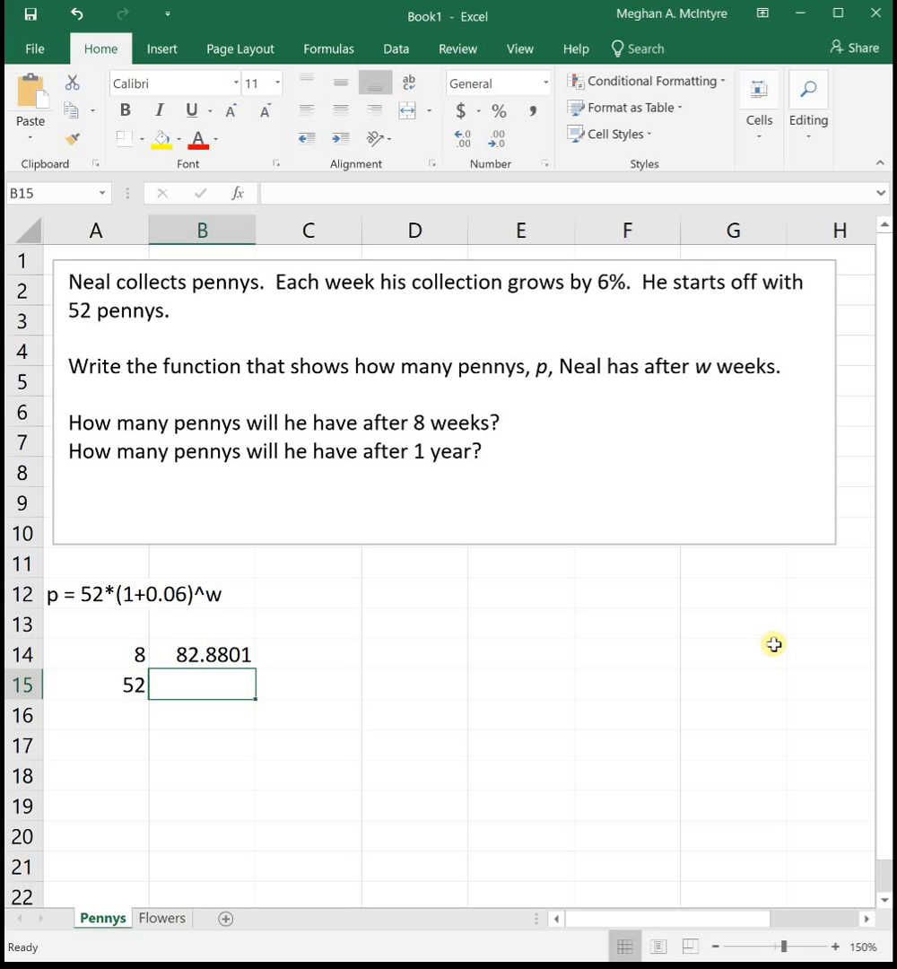
mouse_move(413, 768)
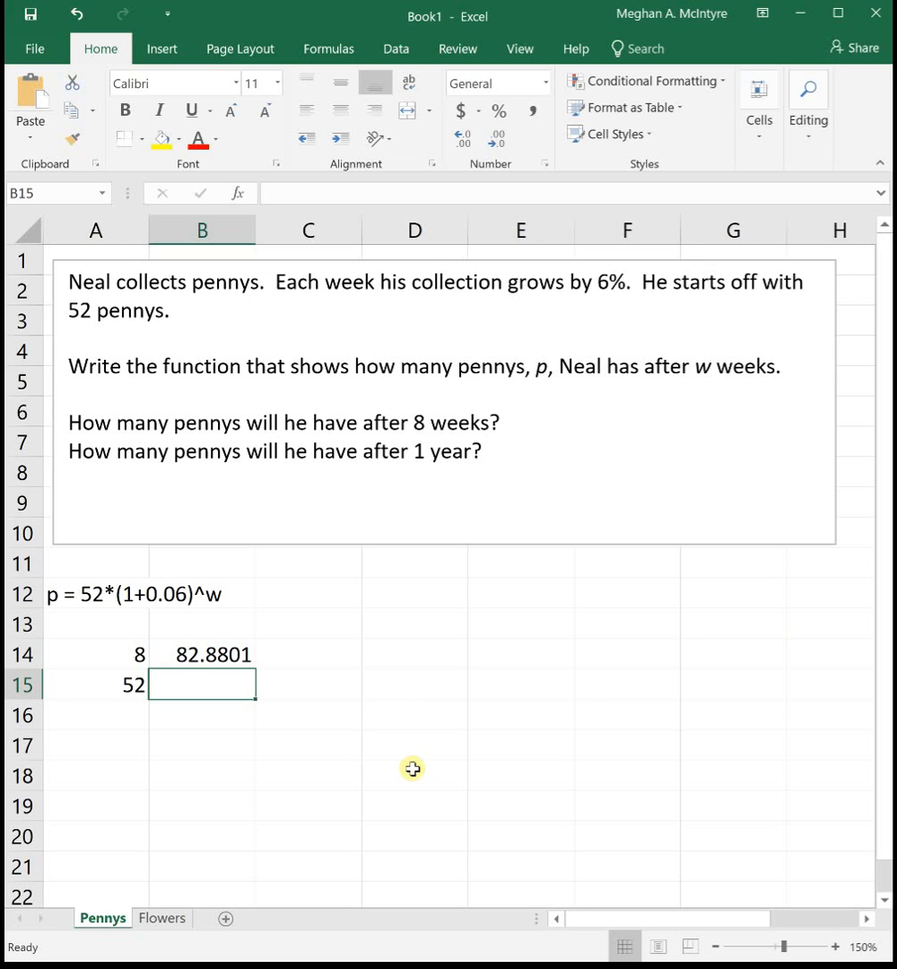
mouse_move(337, 684)
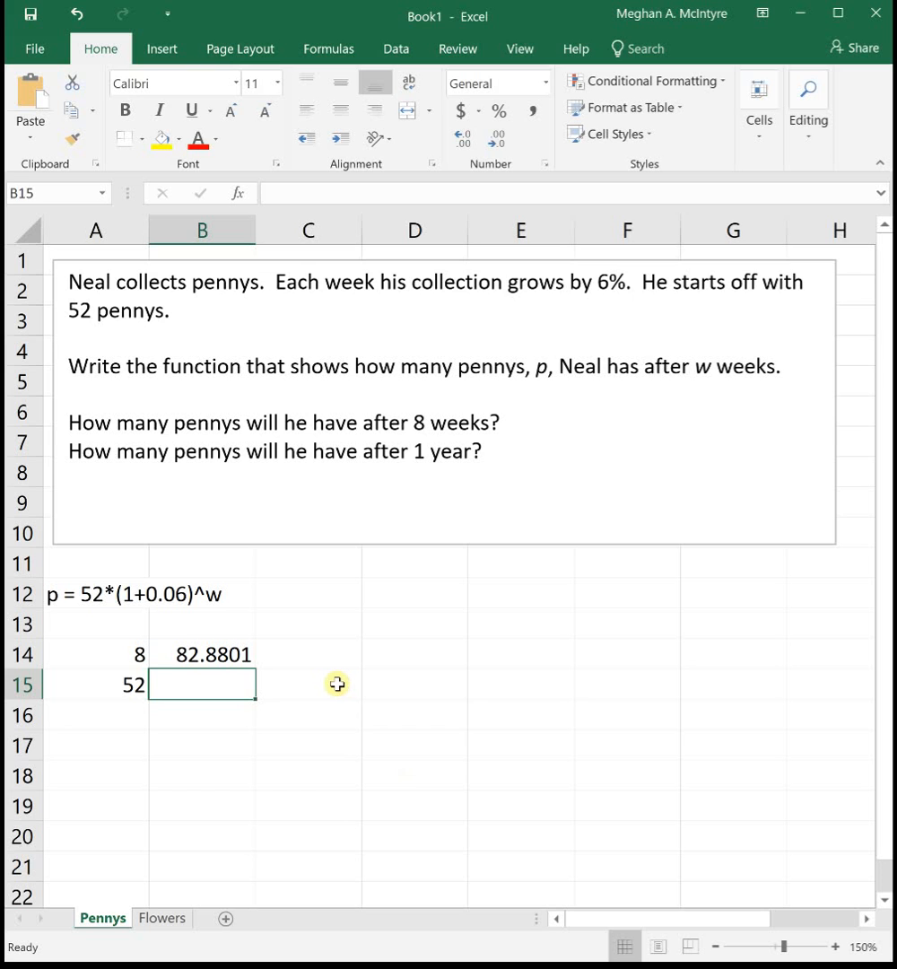
mouse_move(321, 692)
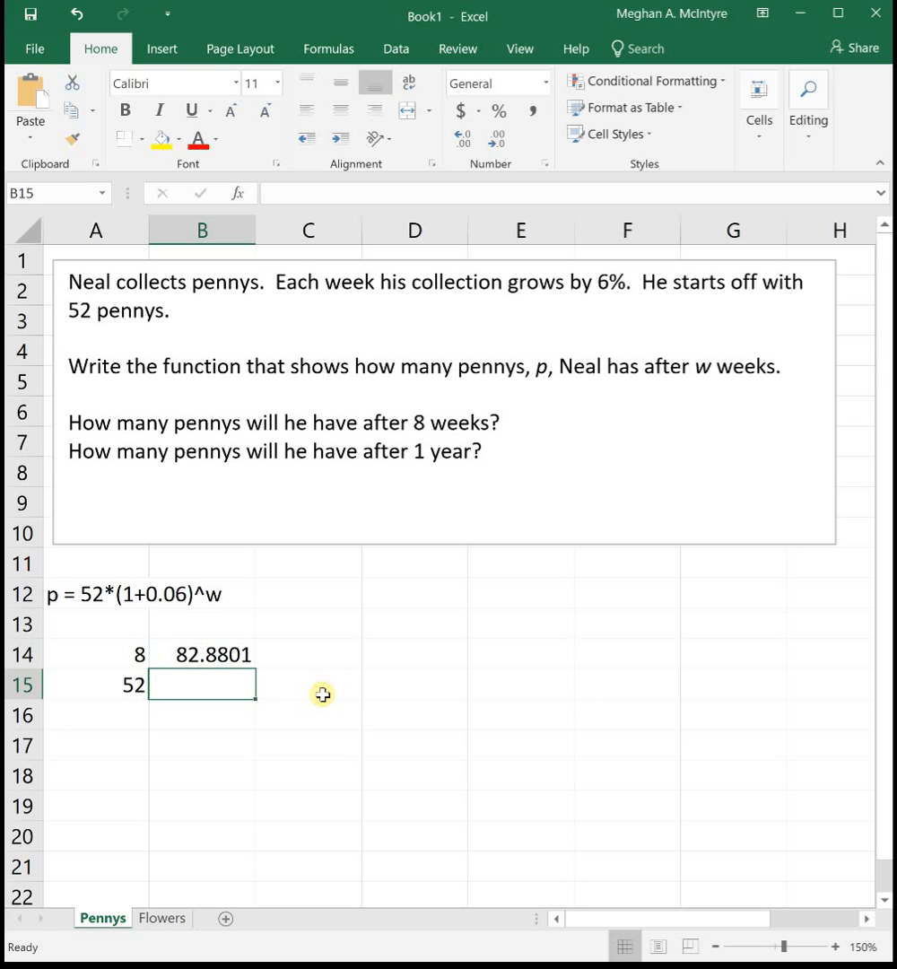
Fill the B14 formula down to B15 so it references A15 and returns 1076.238
left_click(201, 653)
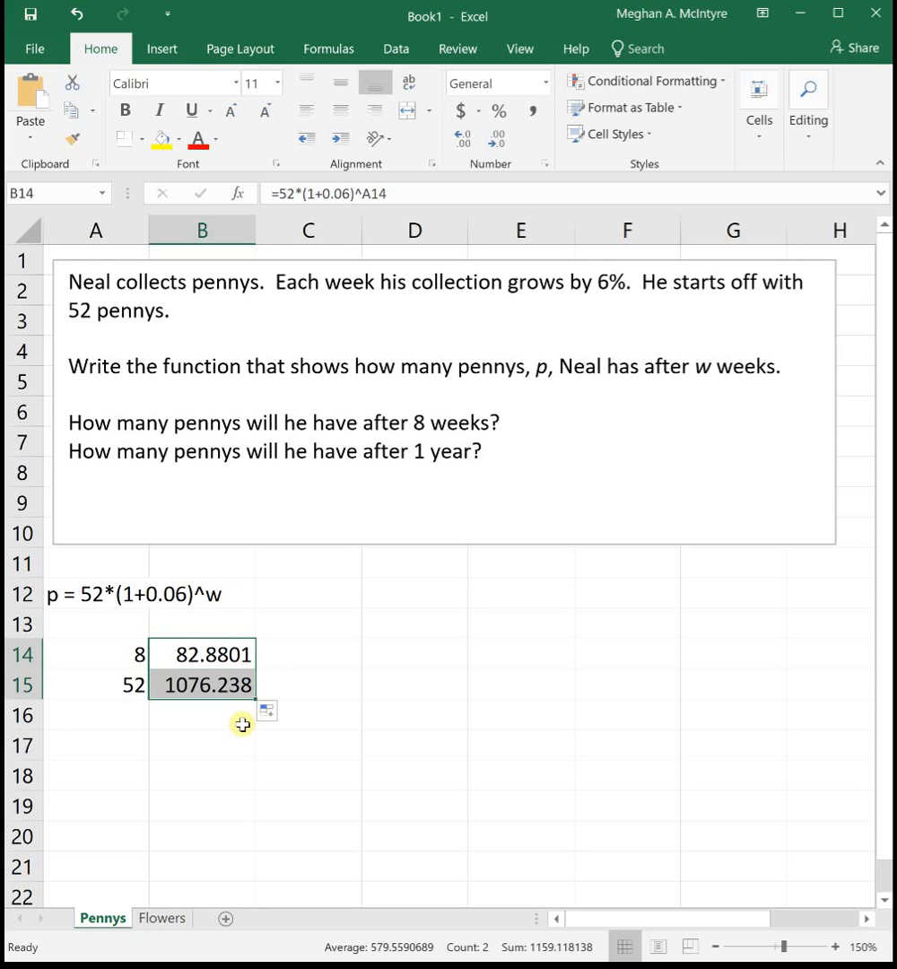
double_click(201, 685)
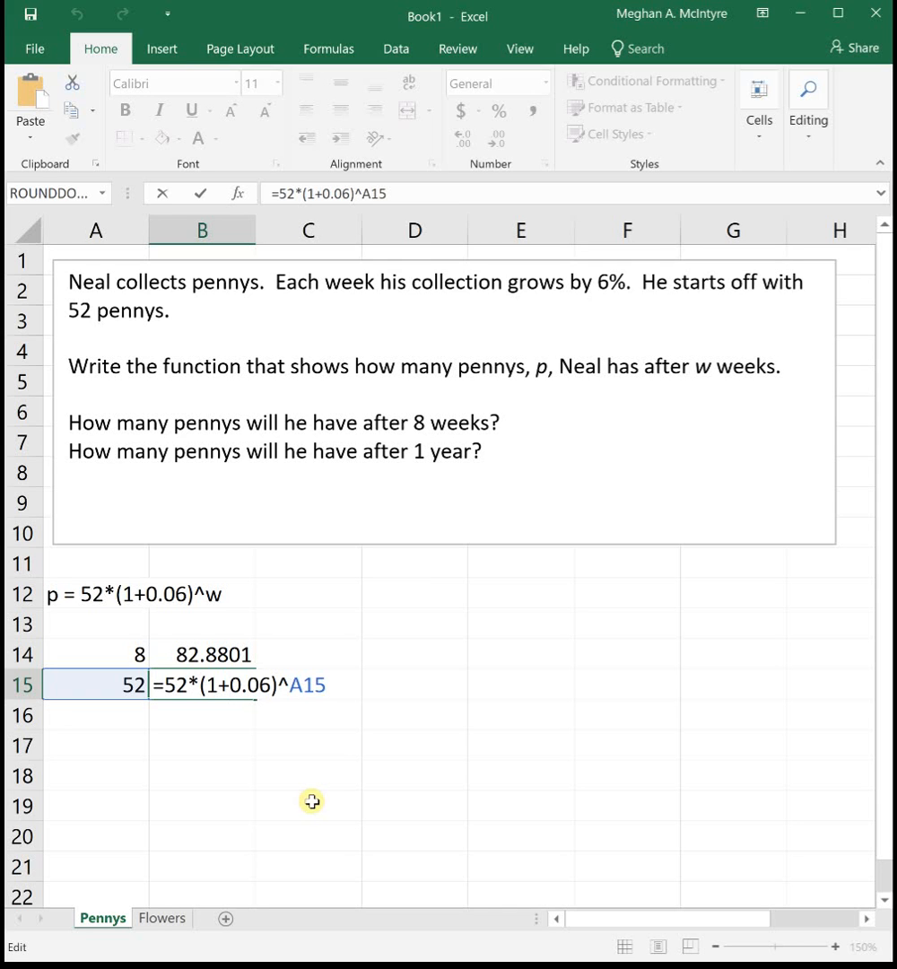
key("Return")
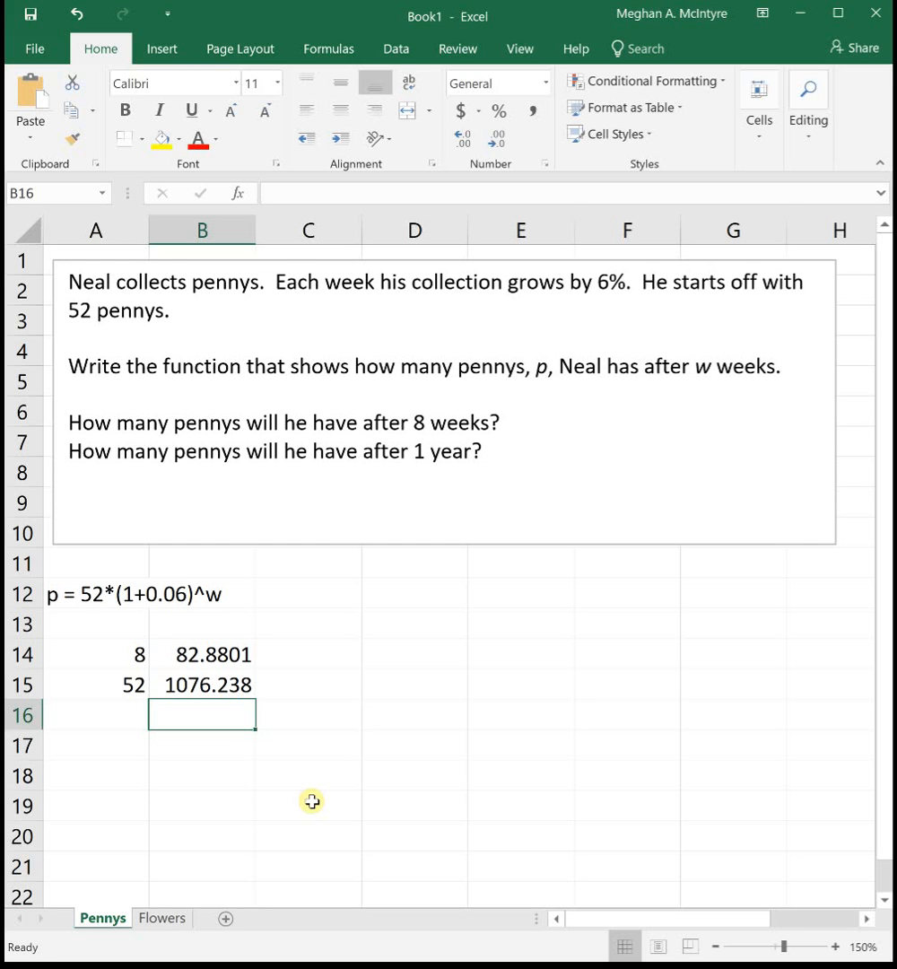
mouse_move(154, 944)
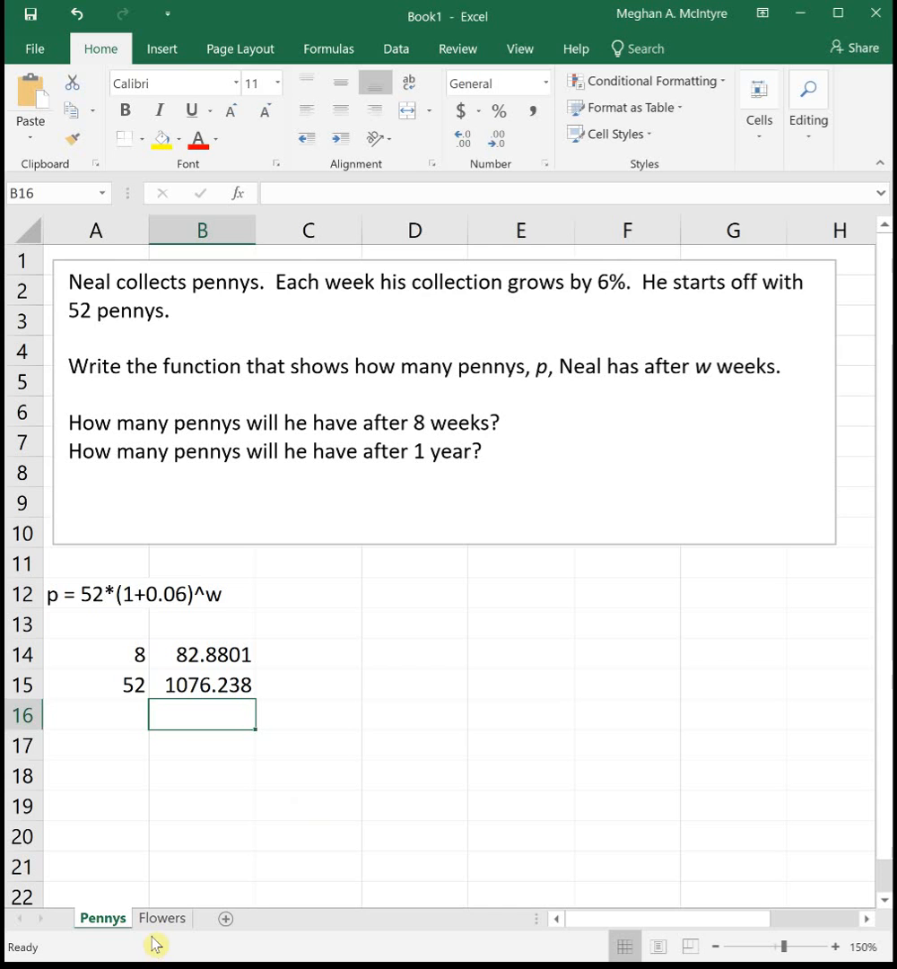
Go to the Flowers sheet and select A11 for Kathy's flower model
left_click(161, 917)
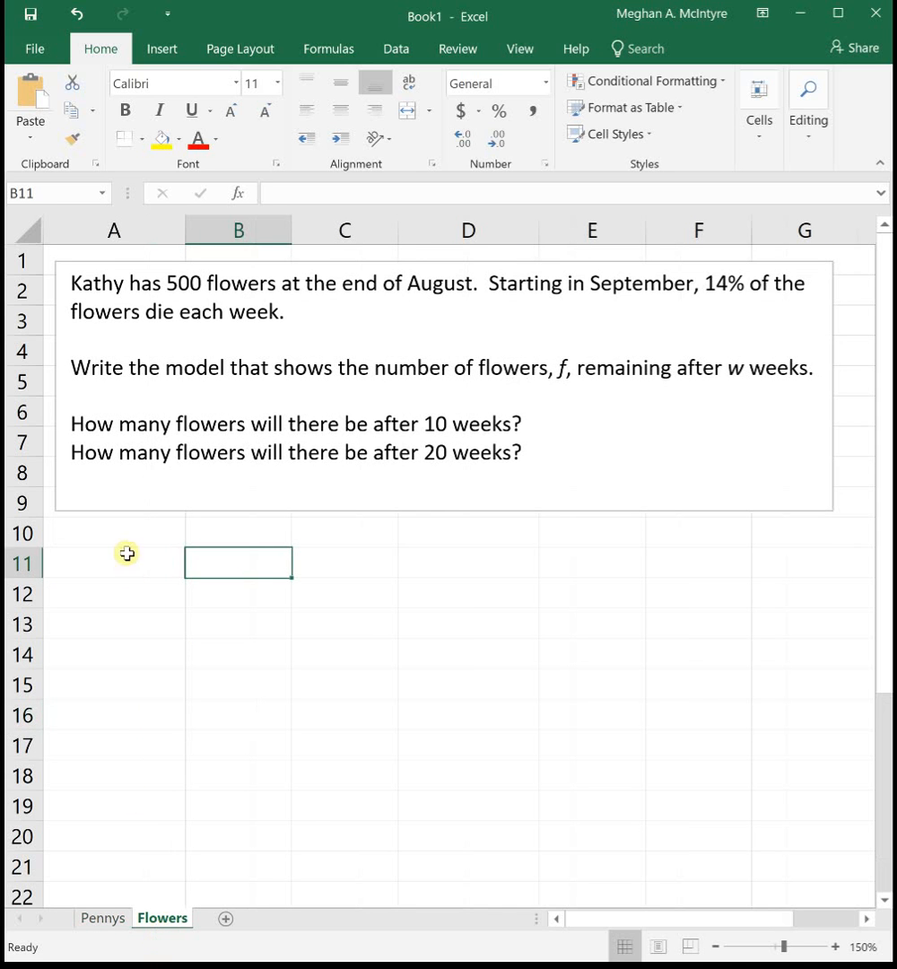
left_click(115, 564)
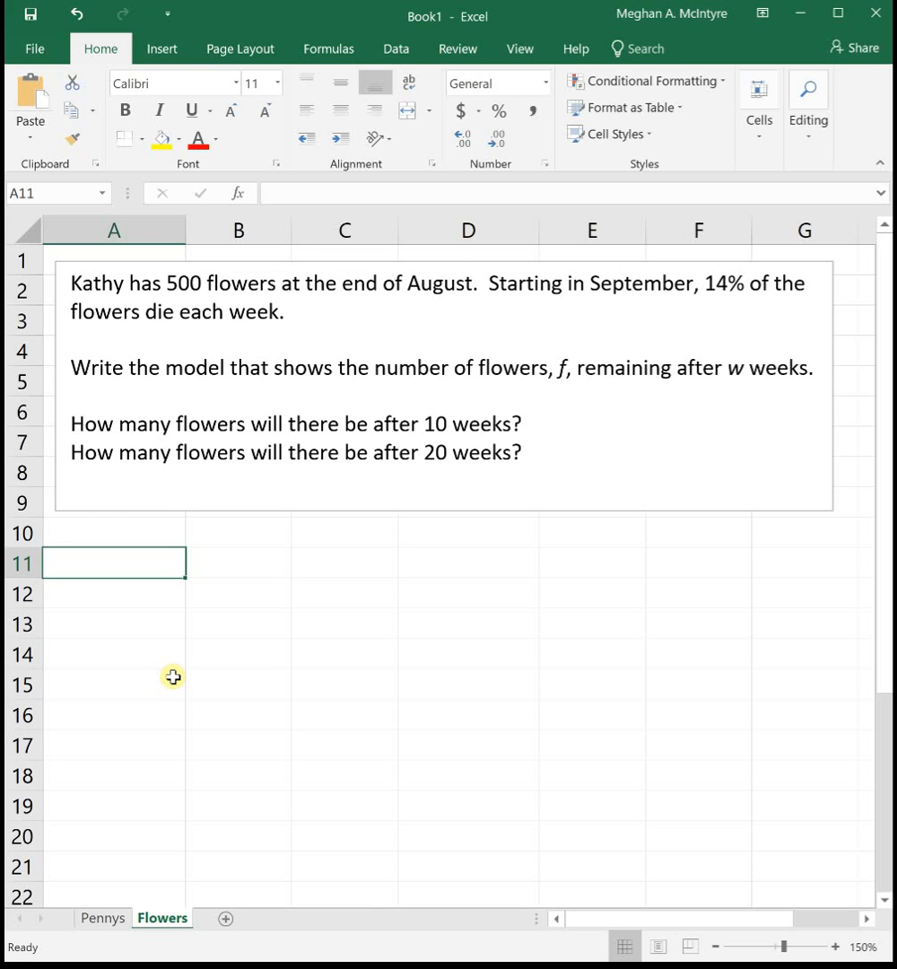
Enter the decay model f = 500*(1-0.14)^w as text in A11
type("f")
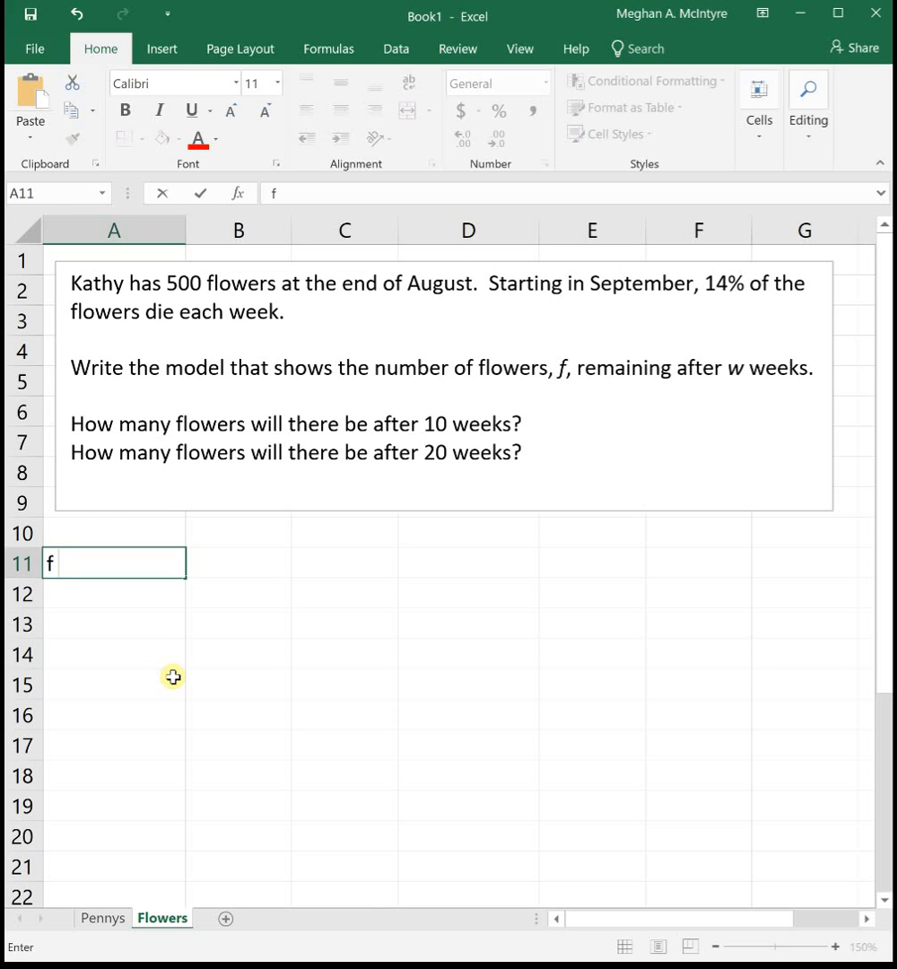
type("=")
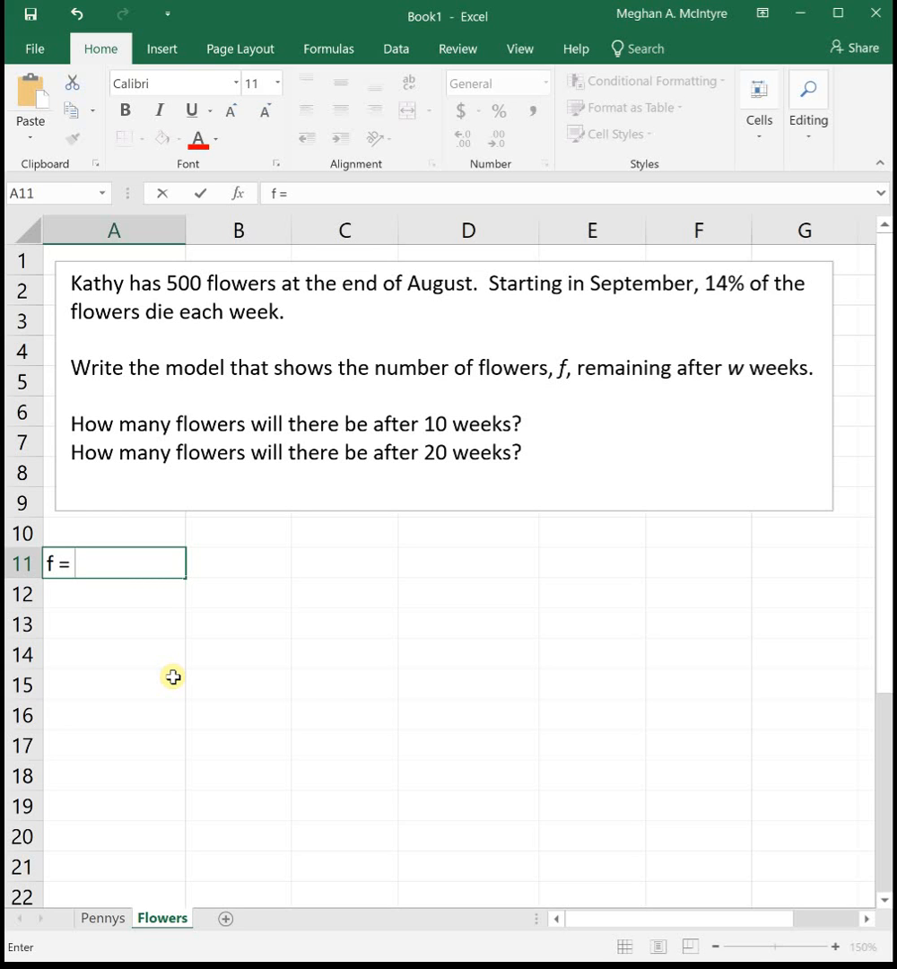
type("5")
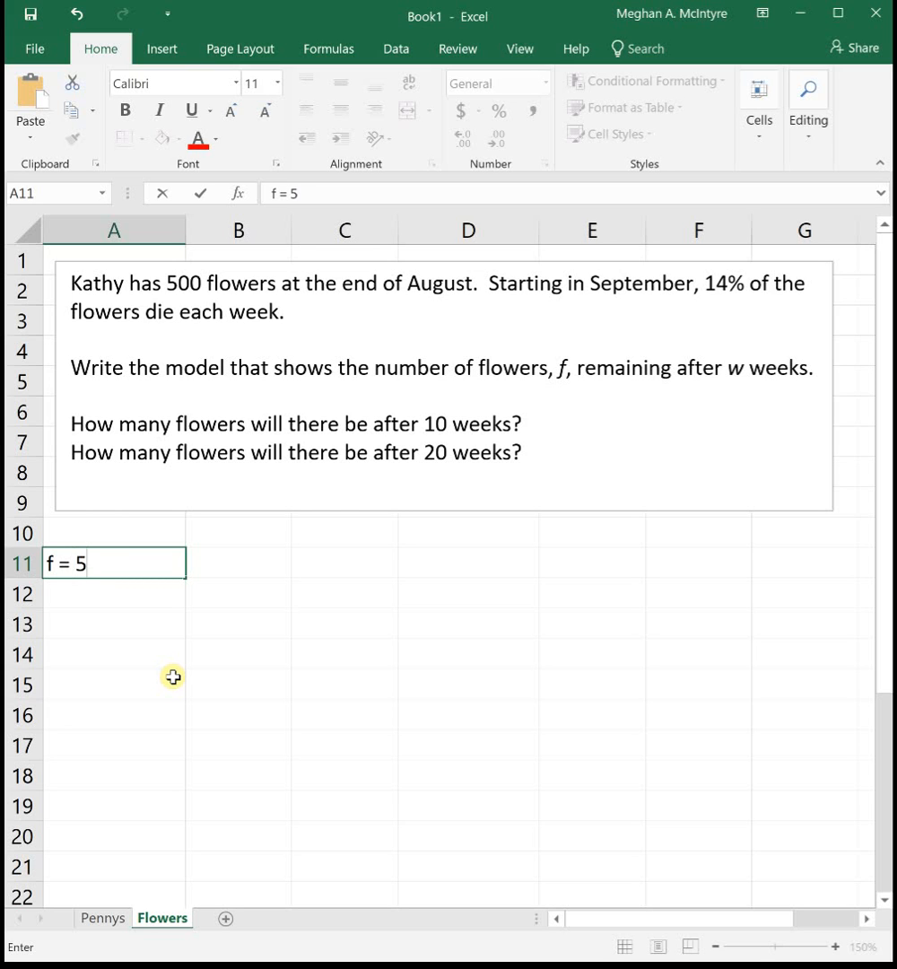
type("00*(")
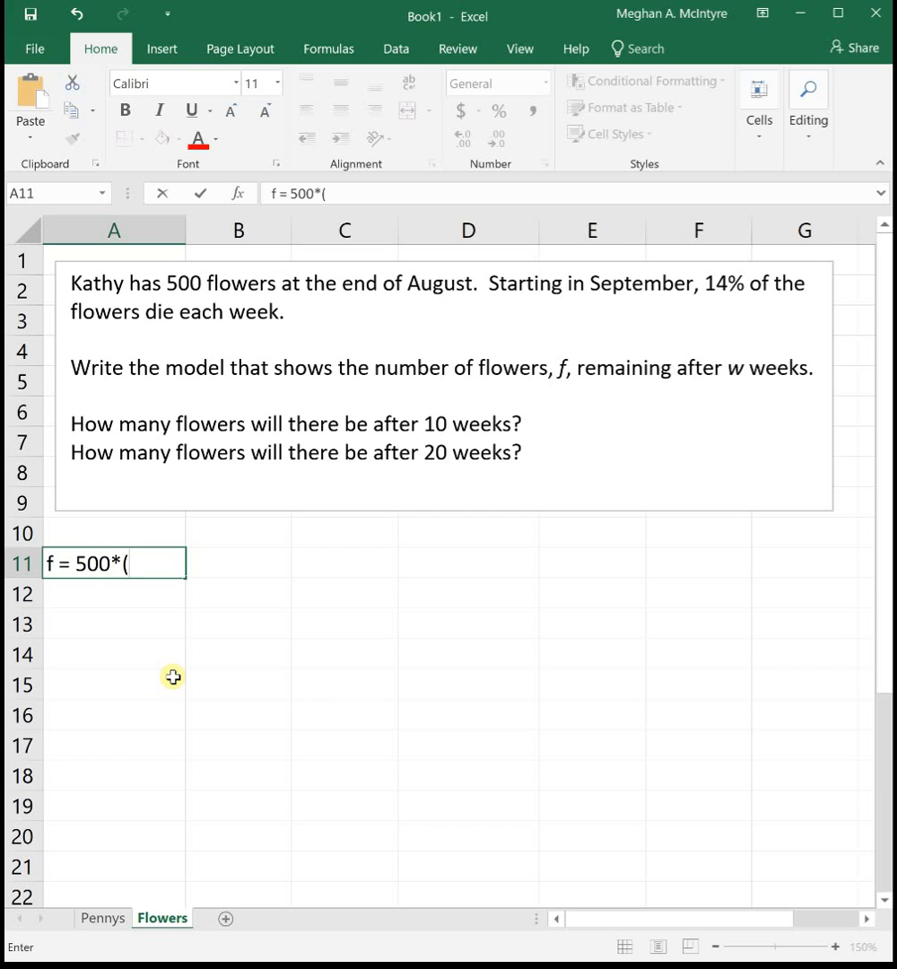
type("1")
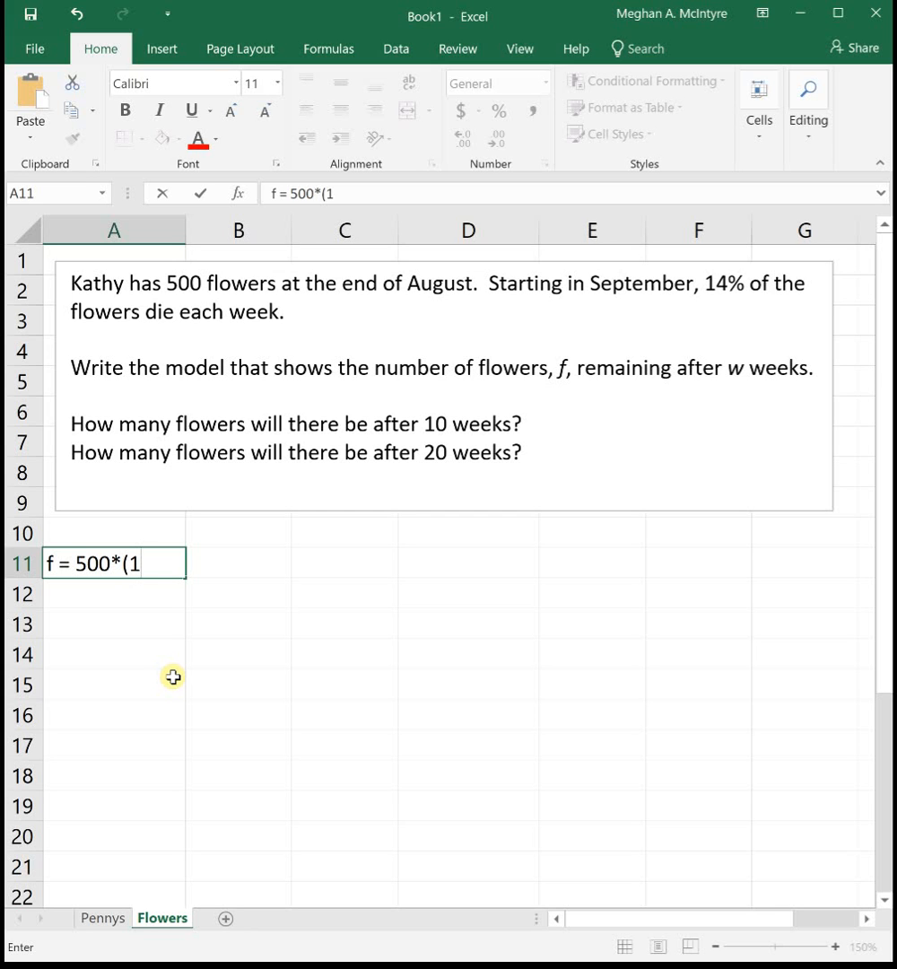
type("-")
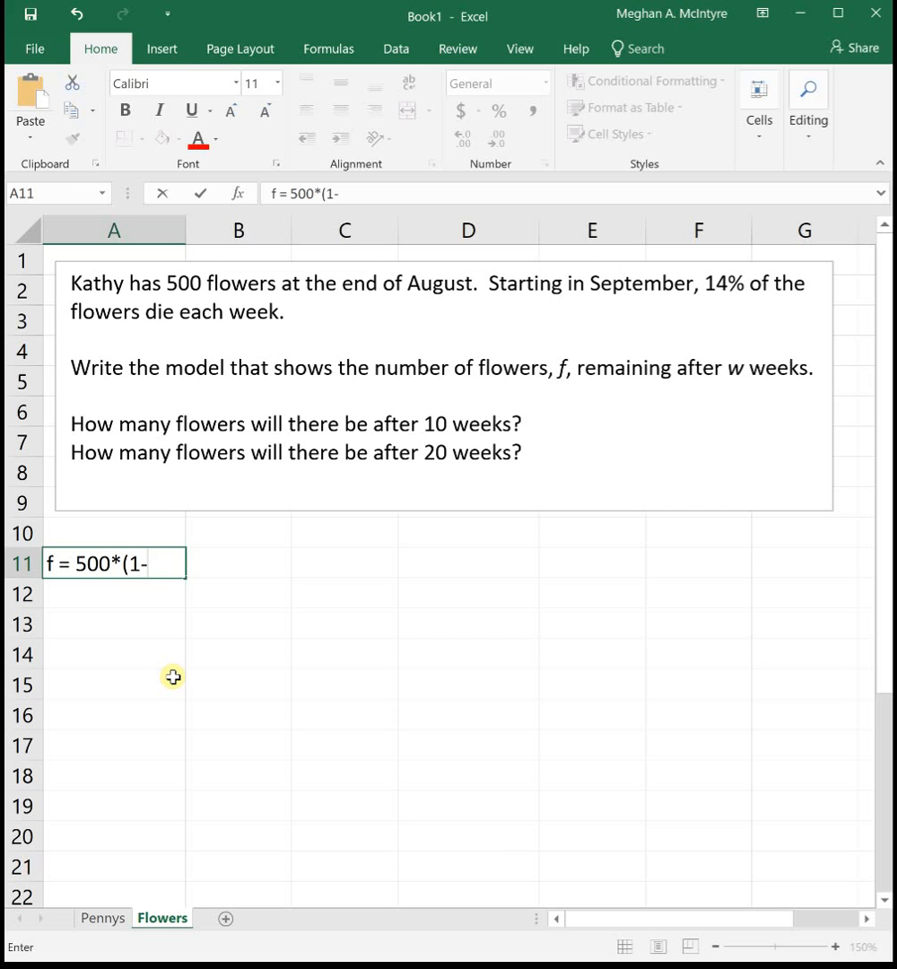
type("0.14")
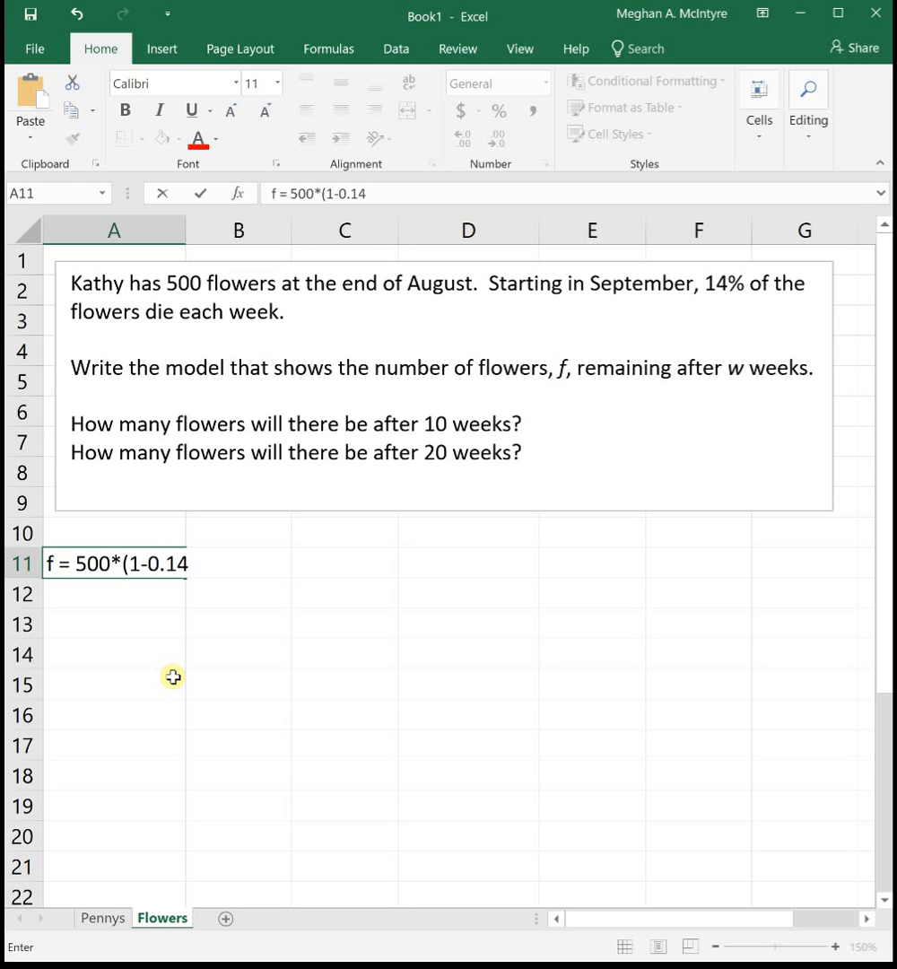
type(")")
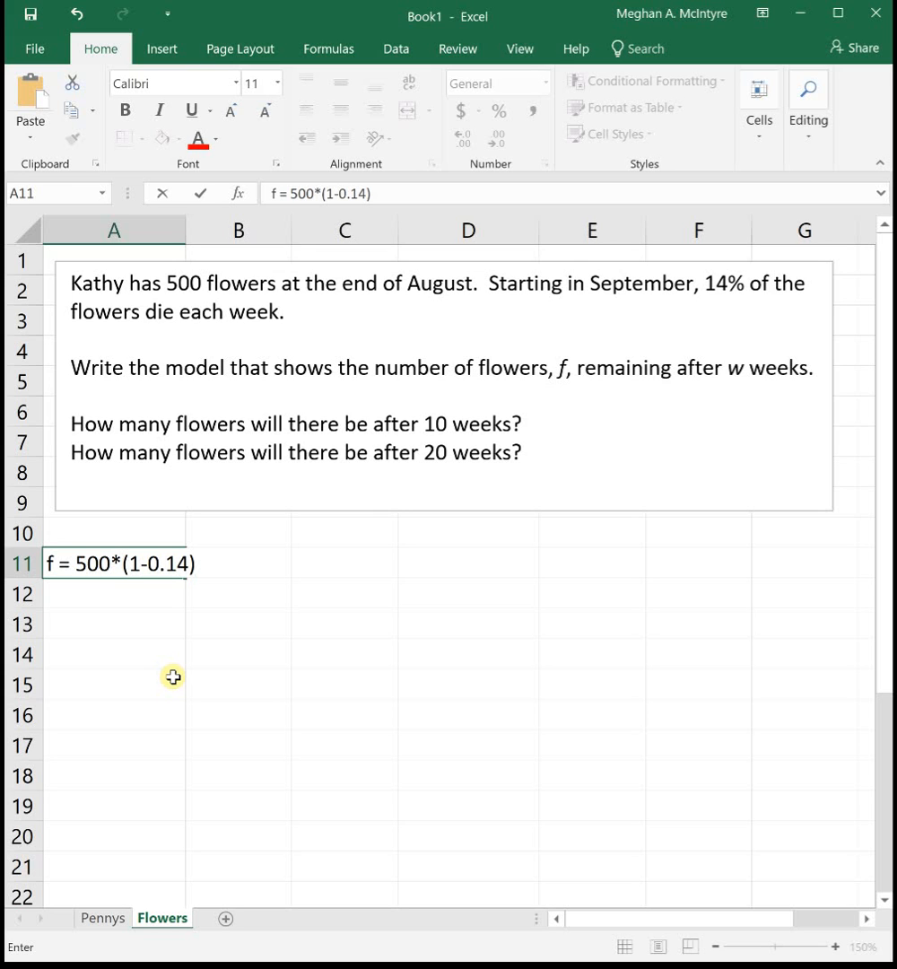
type("^")
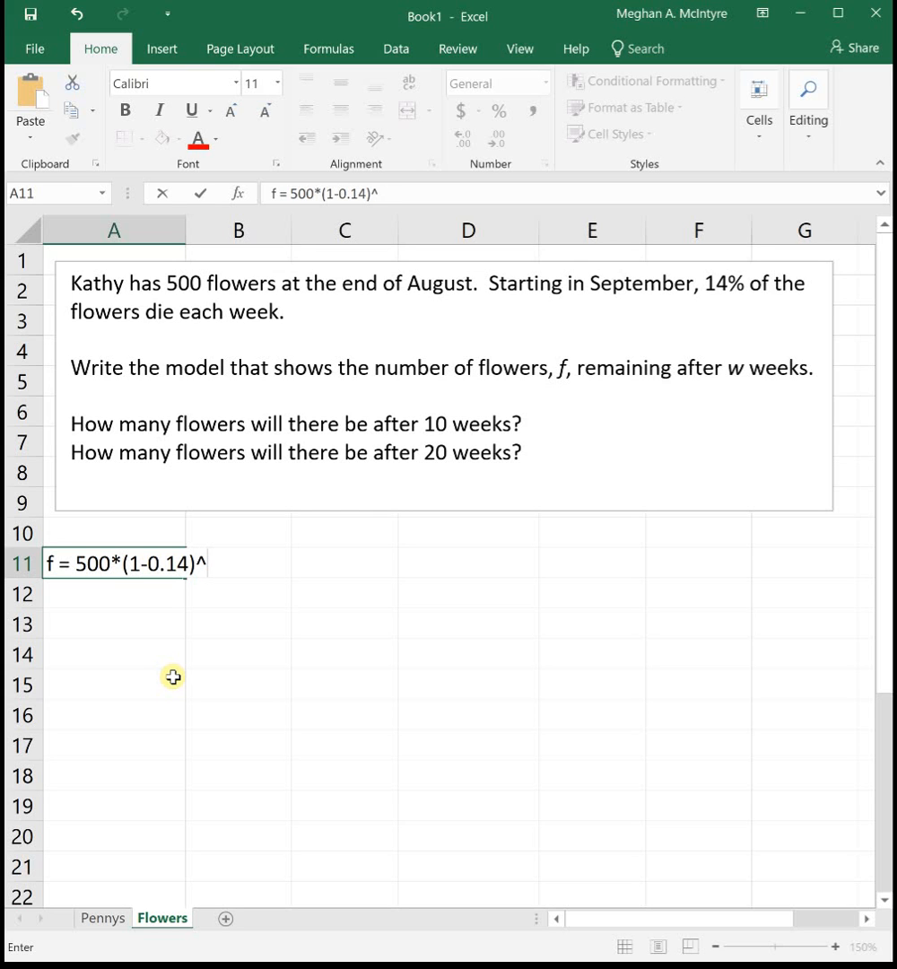
type("w")
left_click(115, 624)
type("10")
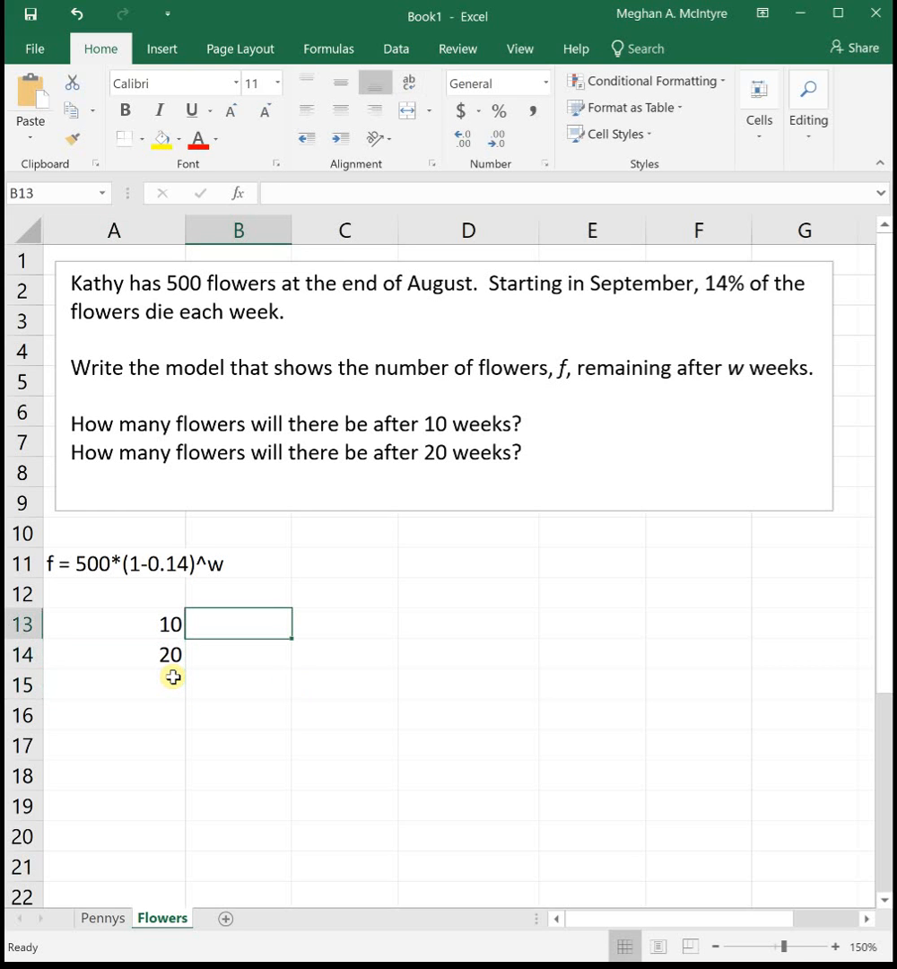
Compute 10-week flowers in B13 with =500*(1-0.14)^A13, giving 110.6508
type("=")
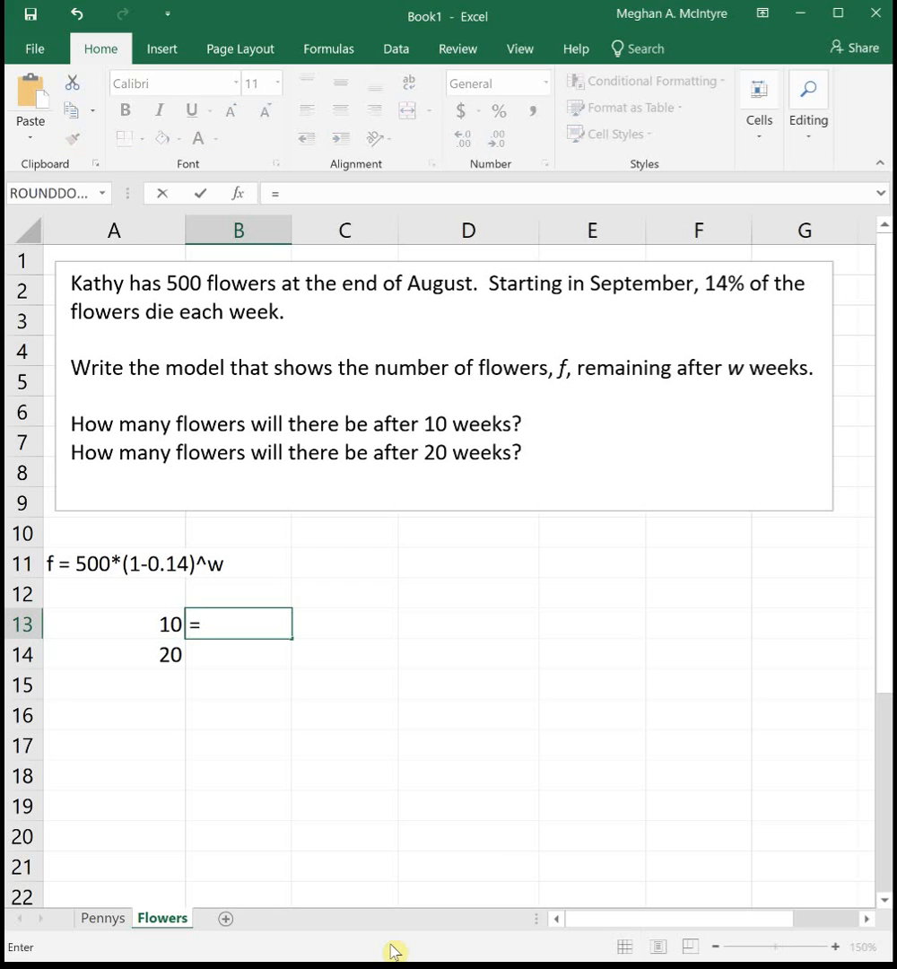
type("500*")
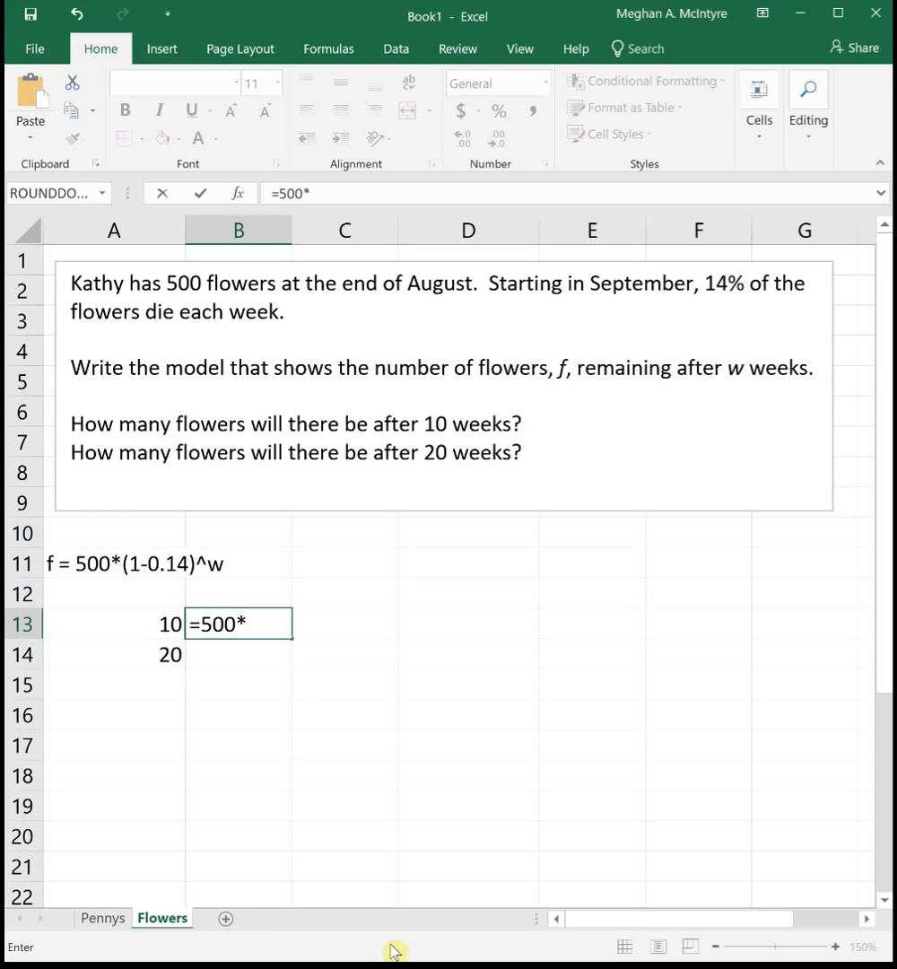
type("(1-")
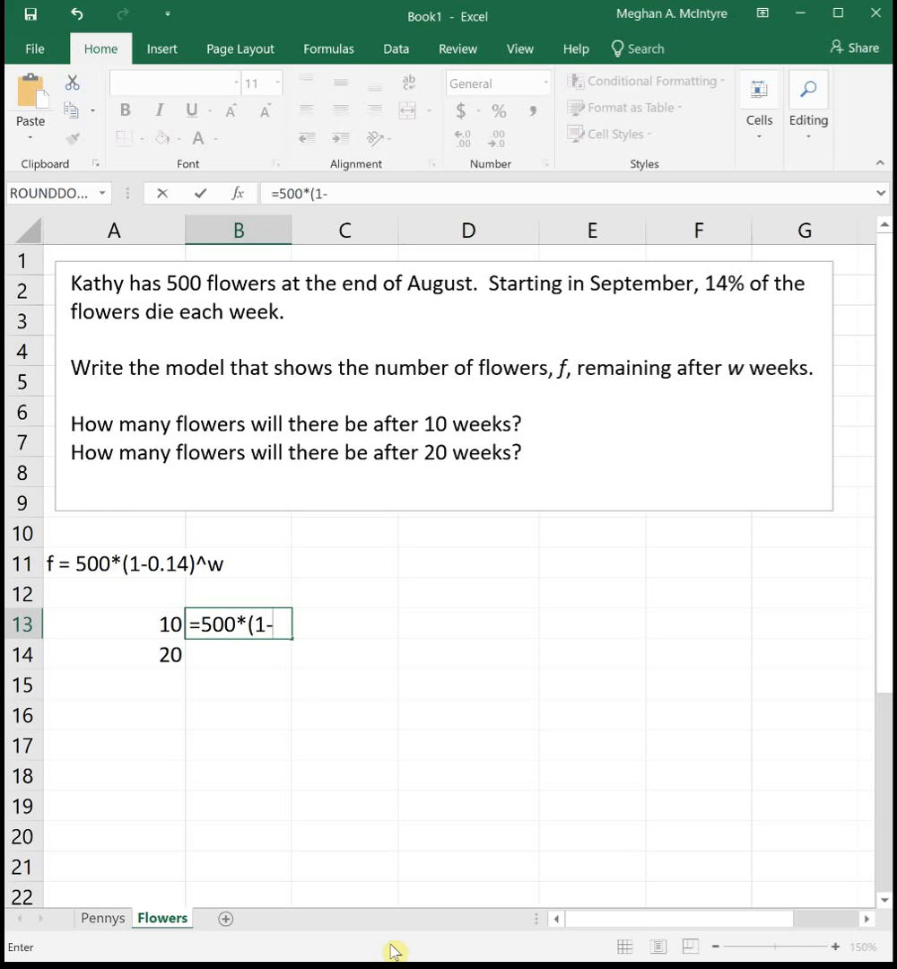
type("0.14)^A13")
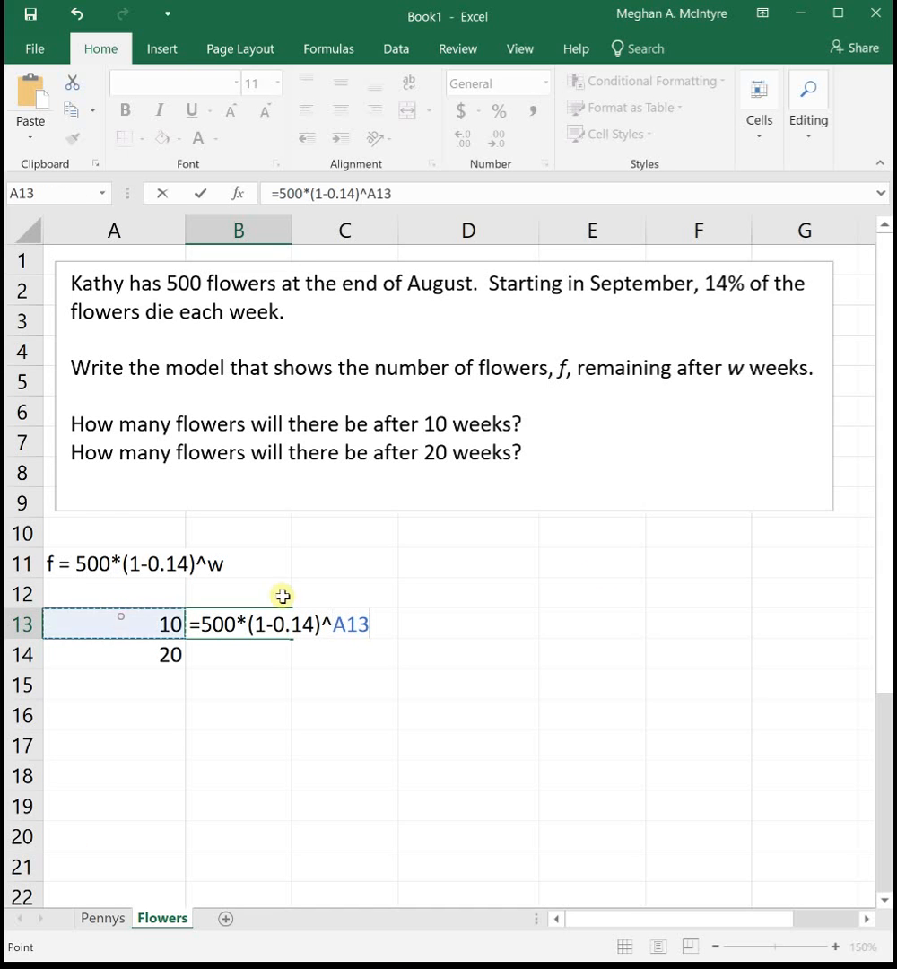
mouse_move(788, 585)
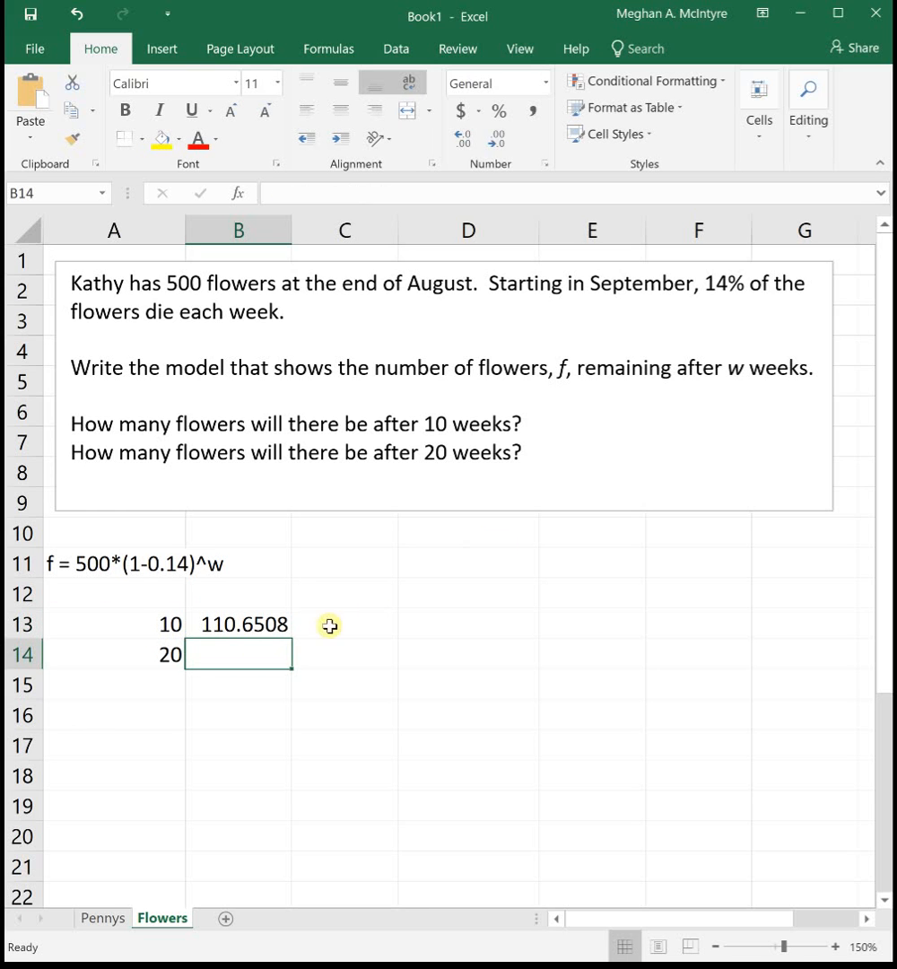
Fill the B13 formula down to B14 and confirm it references A14 for 20 weeks
left_click(236, 624)
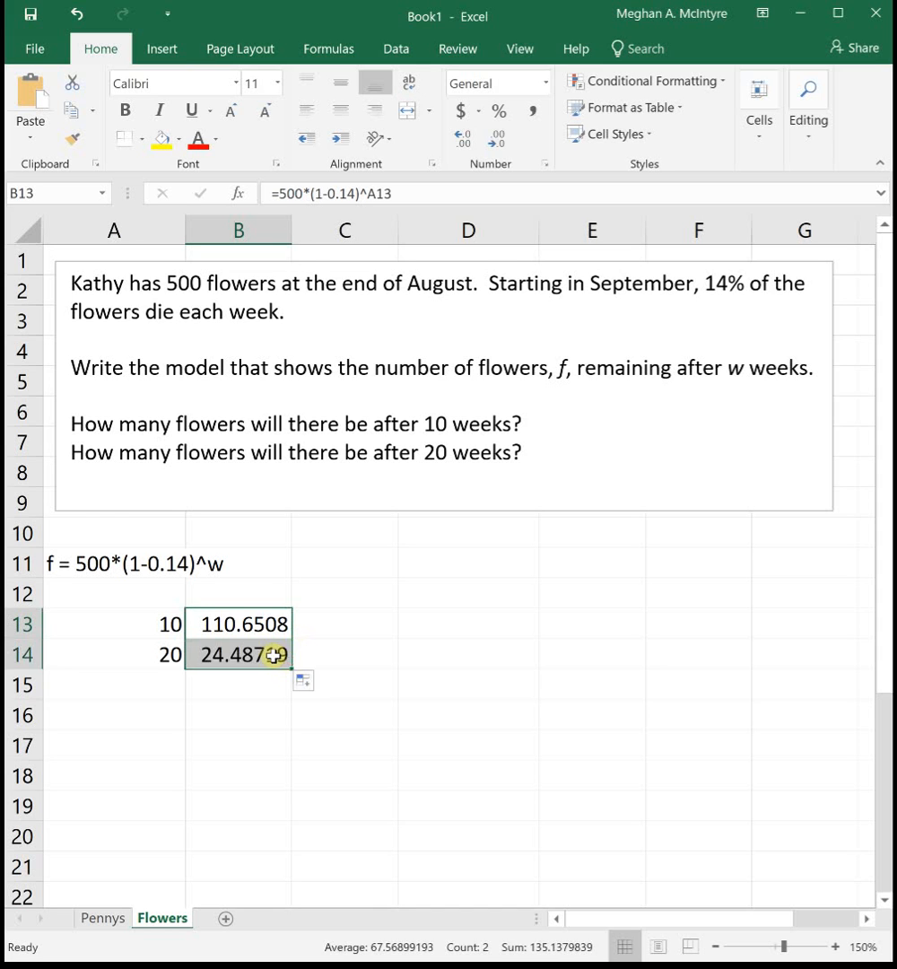
double_click(237, 653)
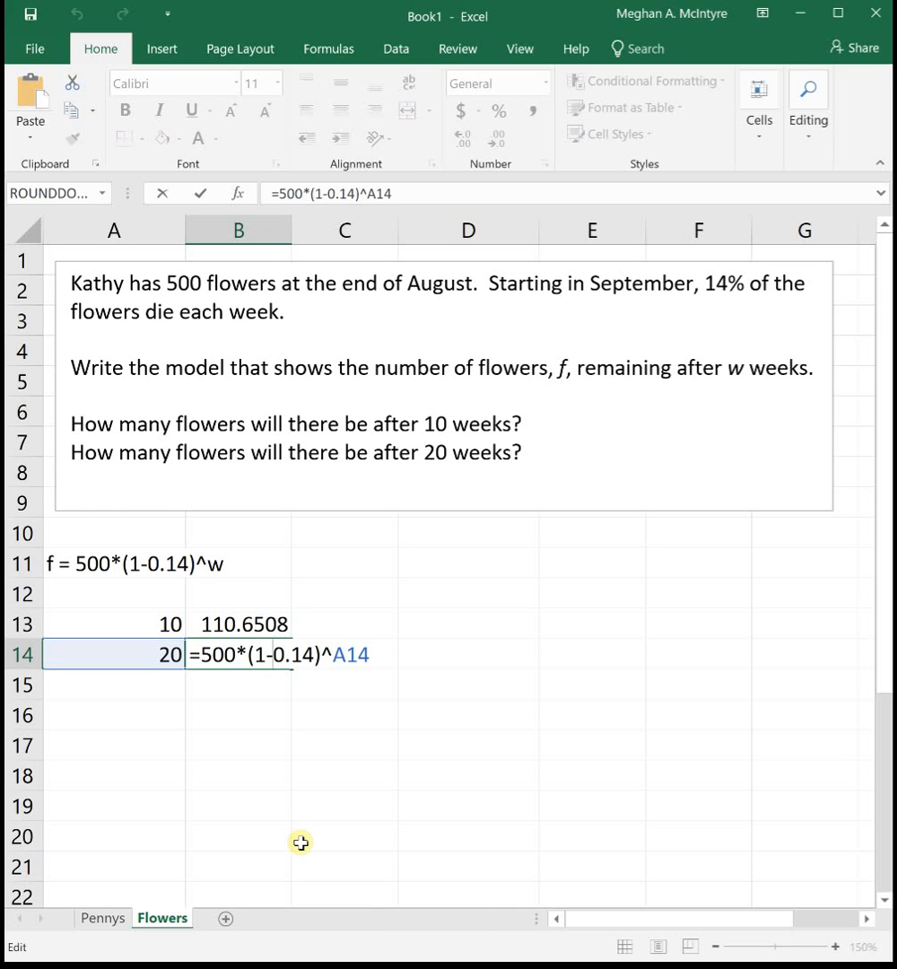